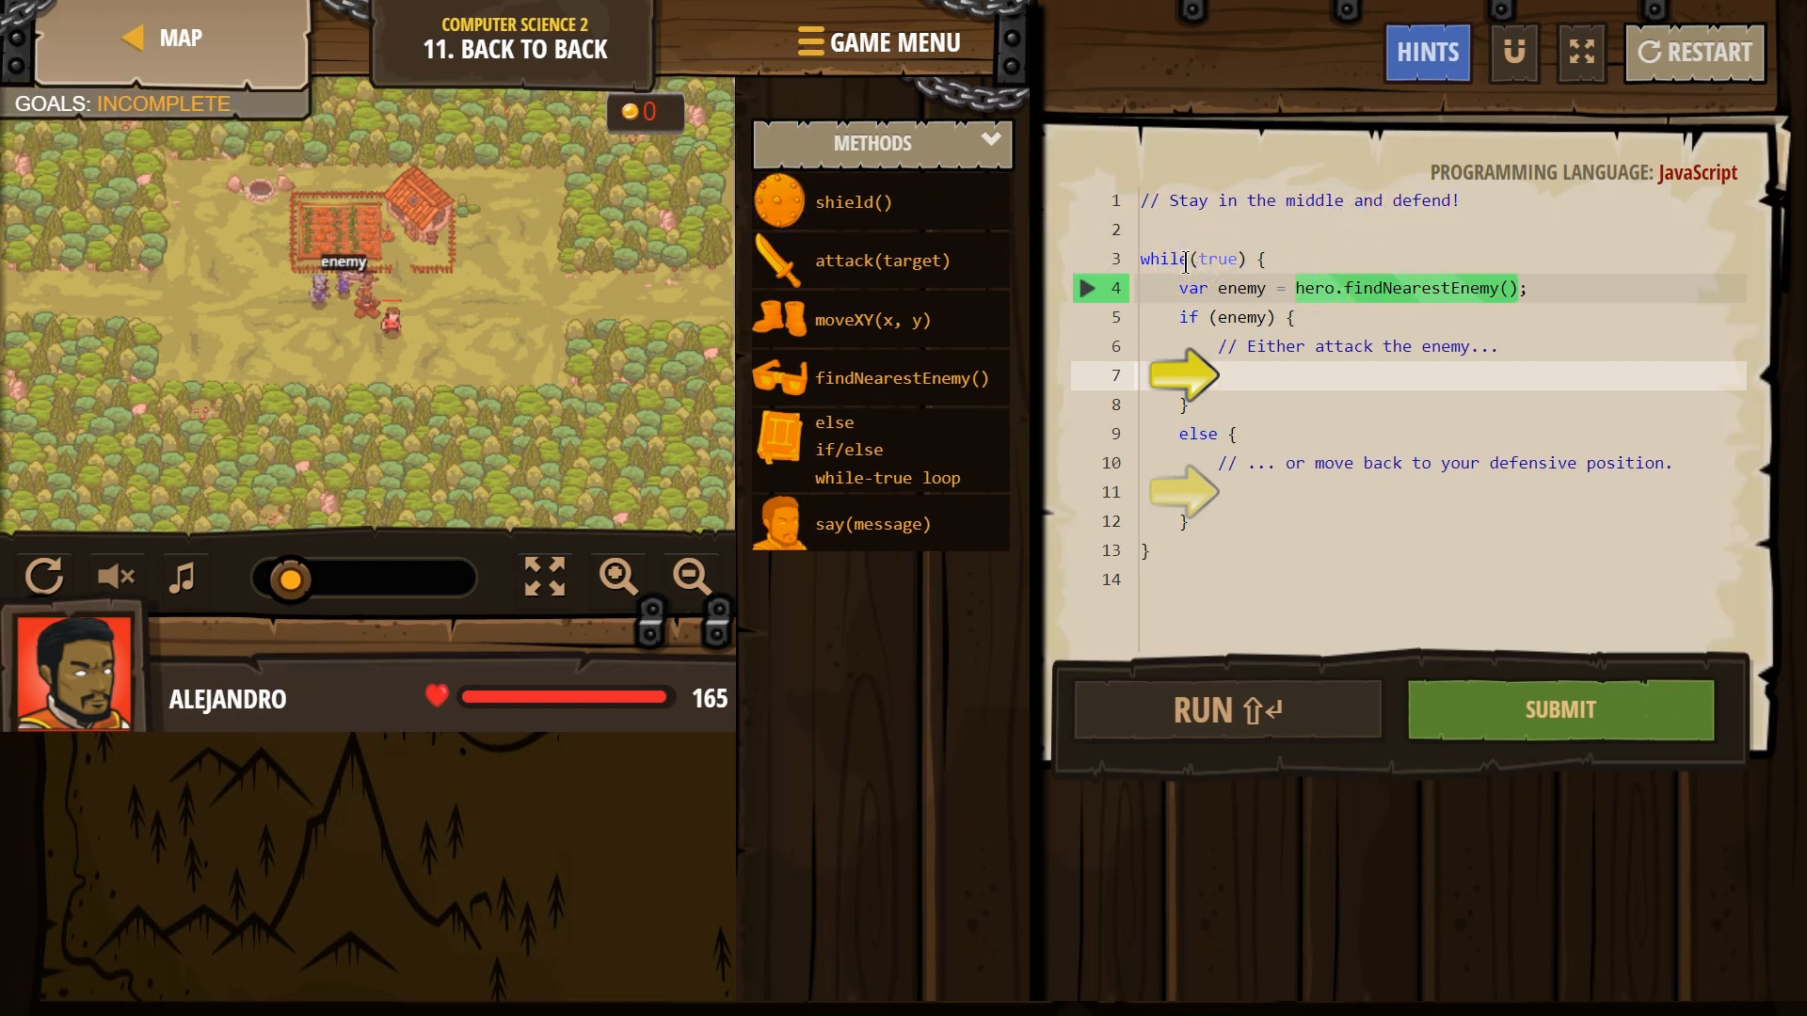
mouse_move(1323, 256)
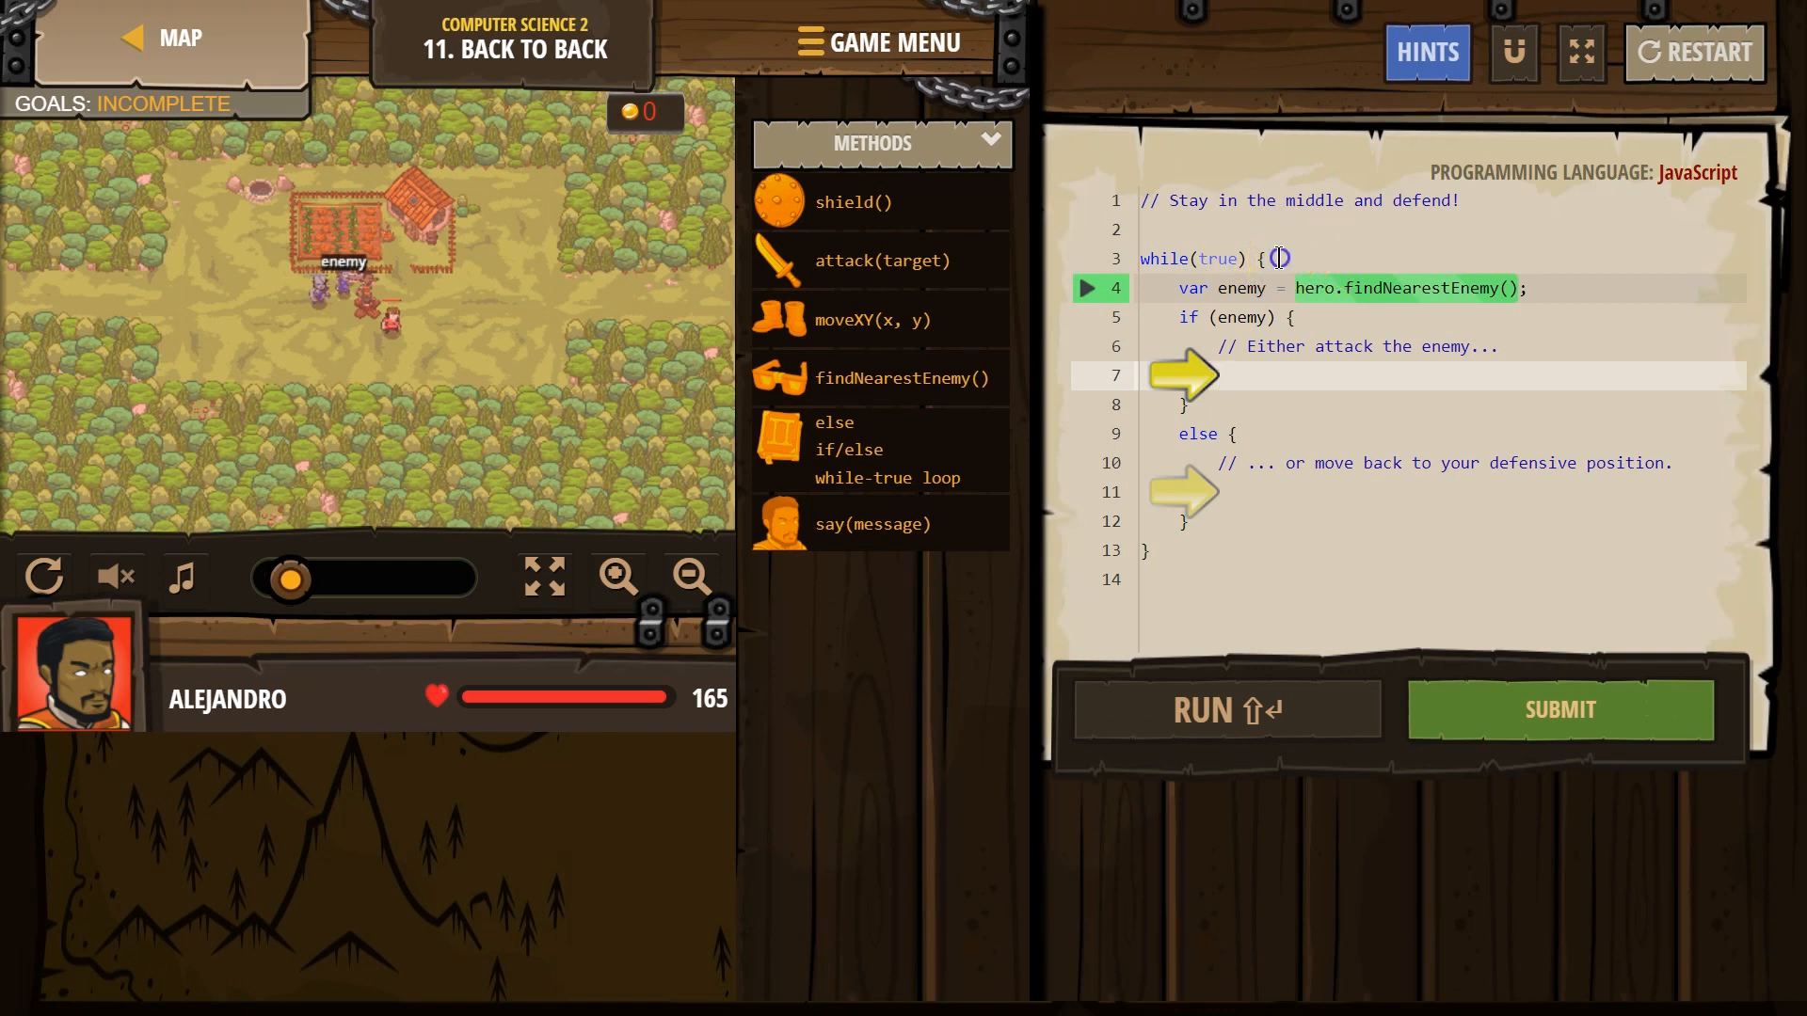
Step: Overwrite the enemy check with hero.say("Hellllloooooo"); and hero.say("Byyyyeeeee");
click(1274, 258)
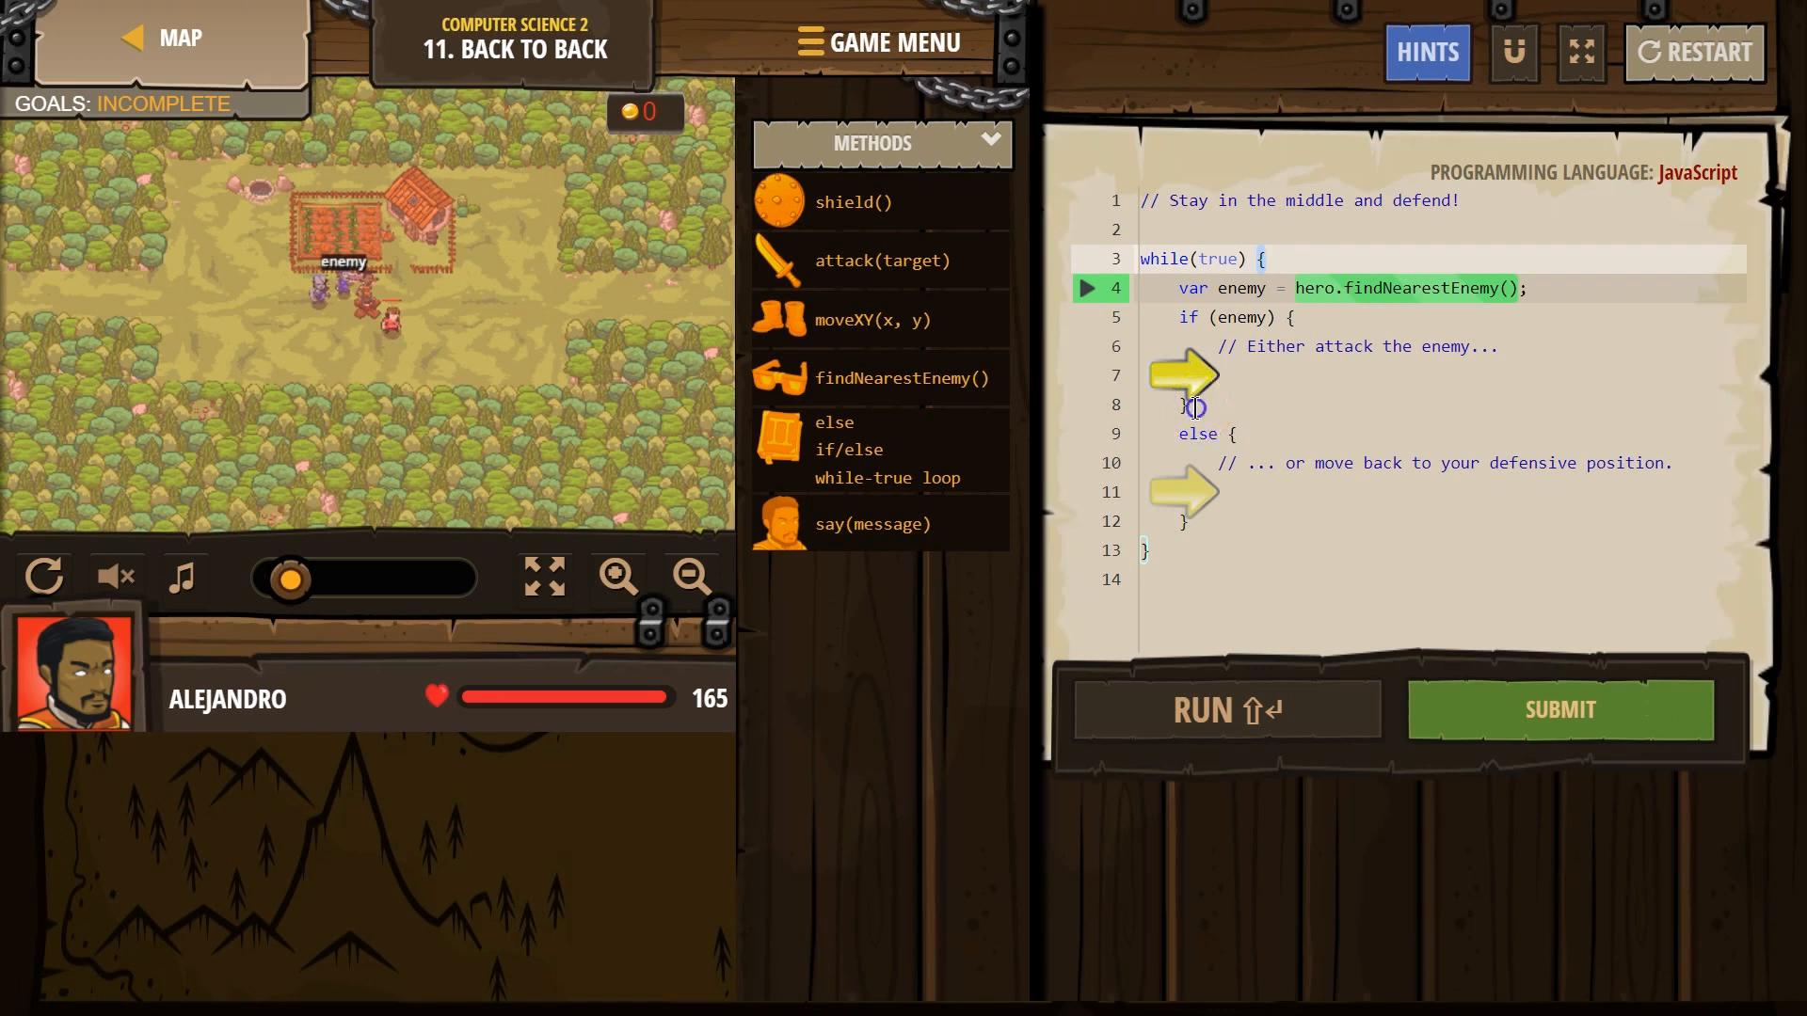
click(1199, 406)
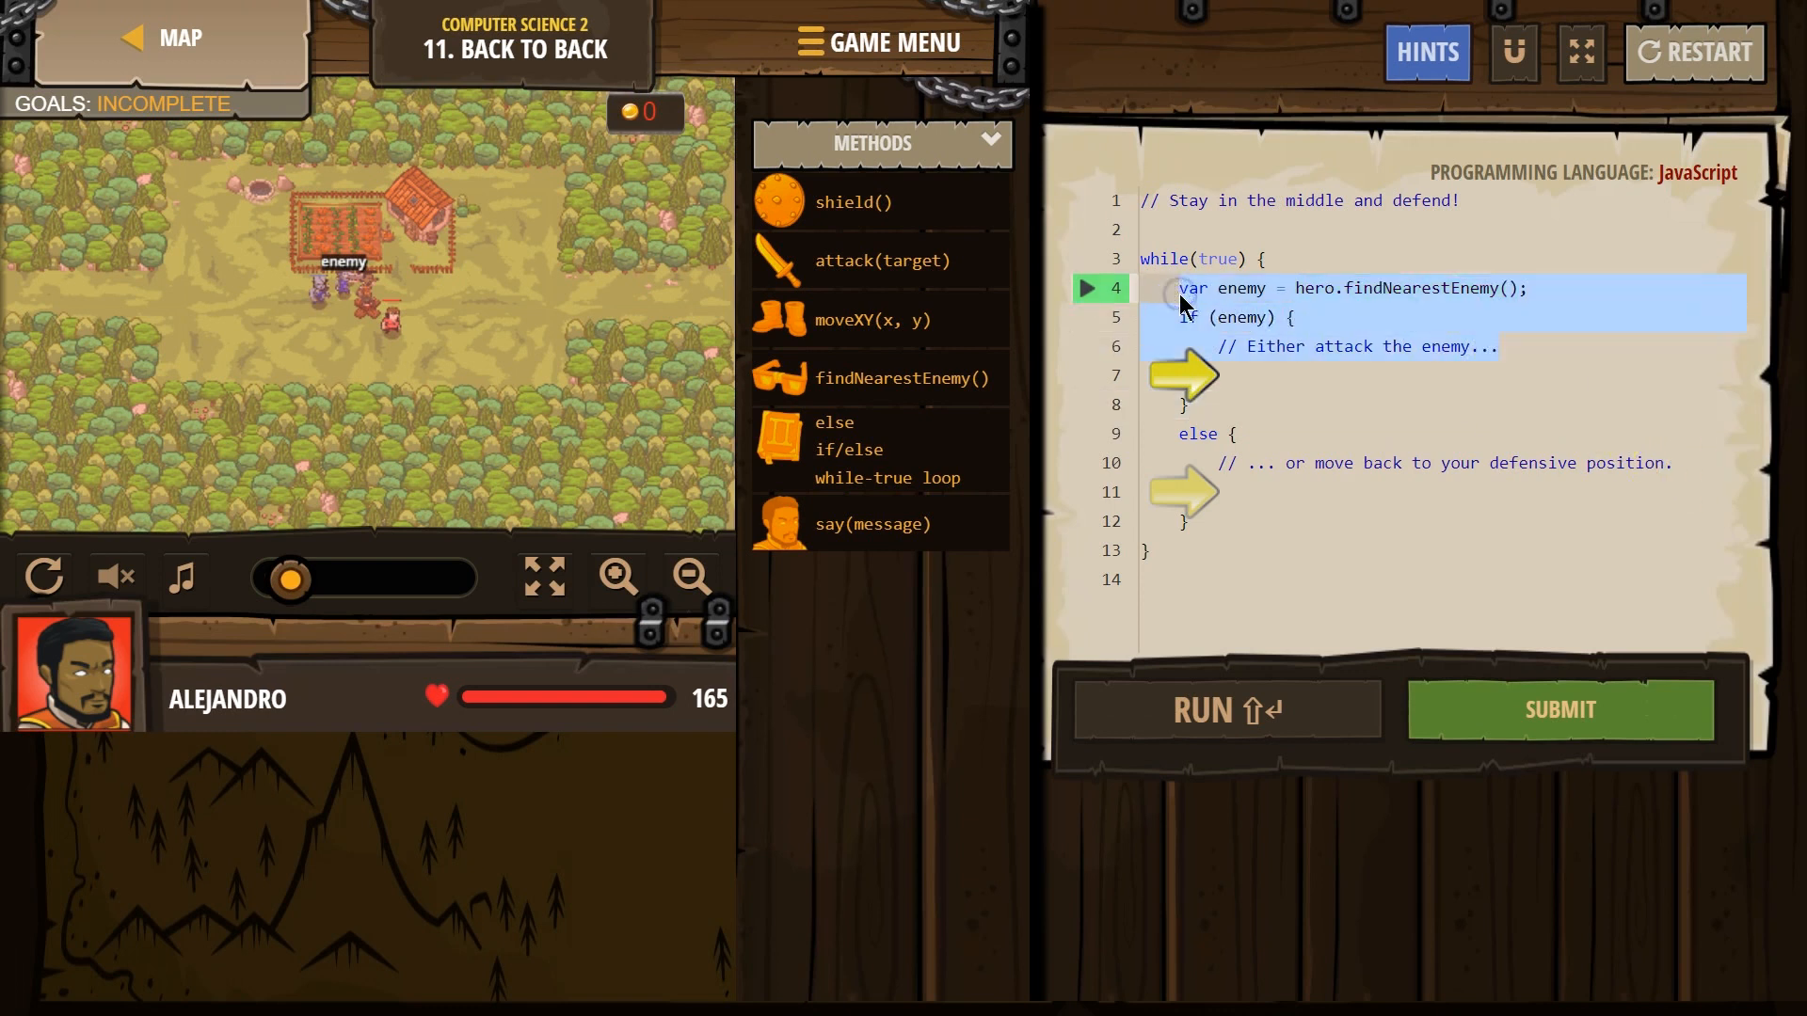
text(hero.say("Hellllloooooo");)
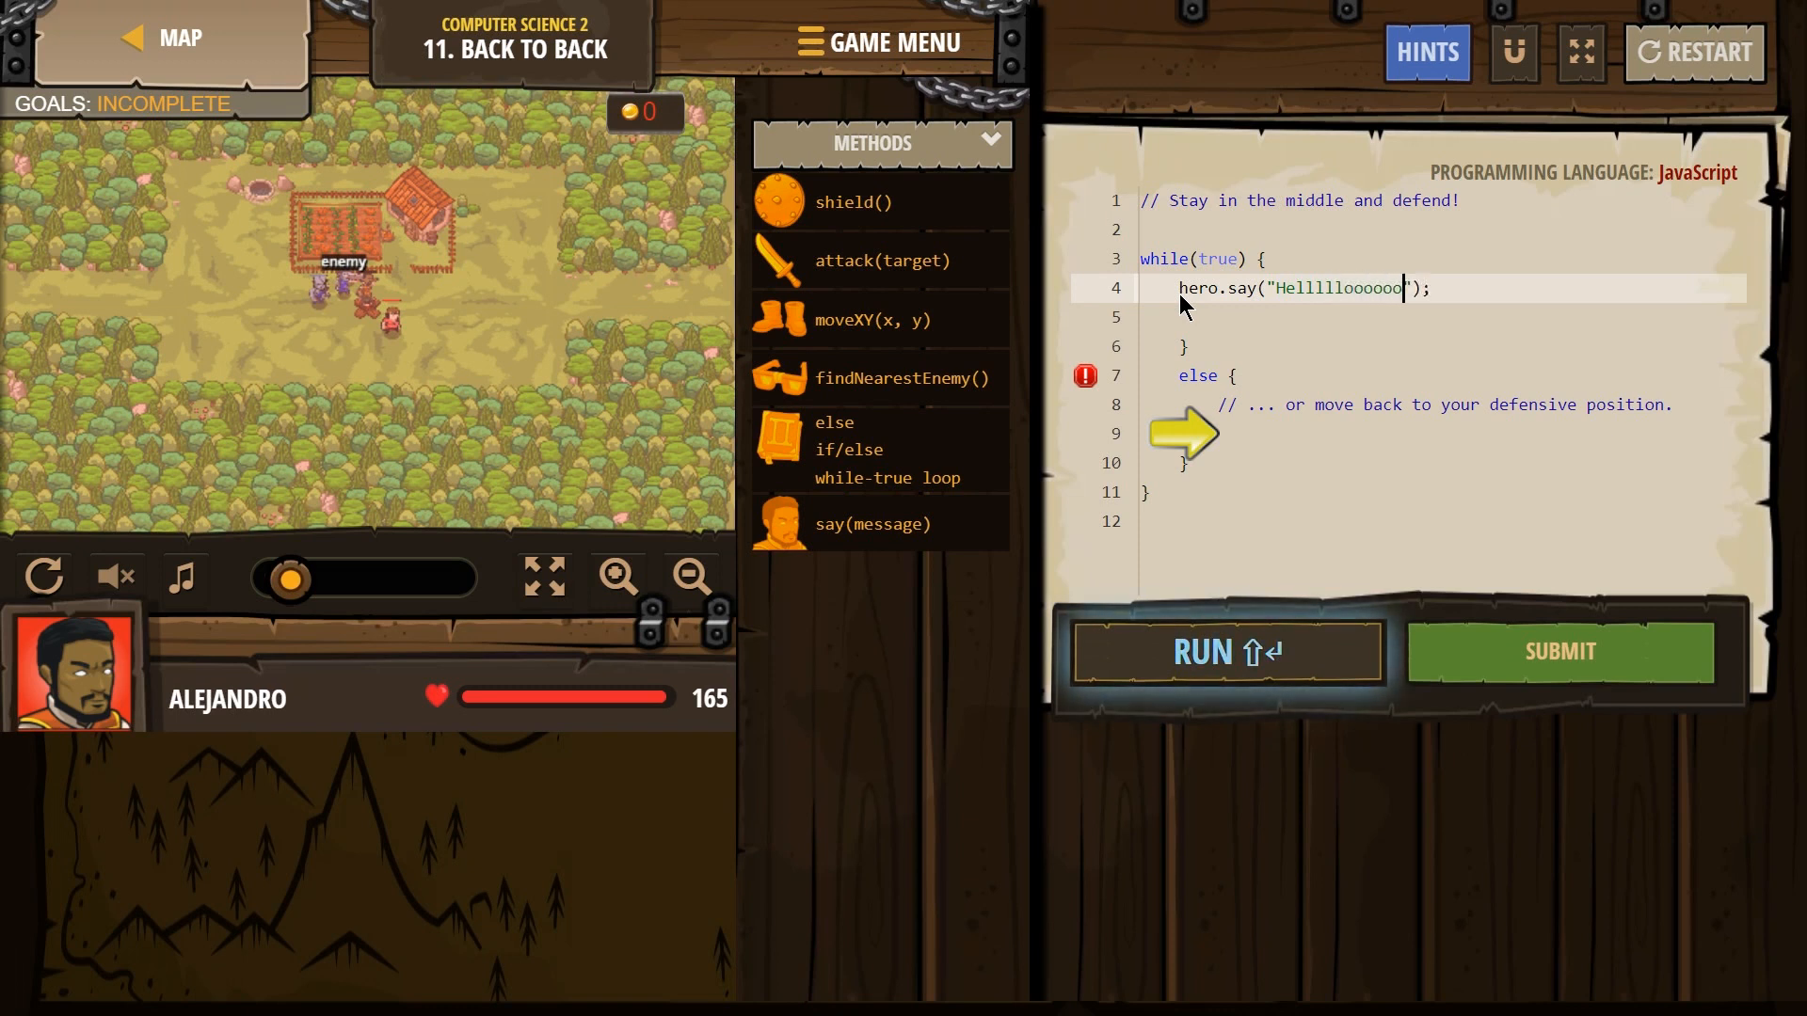
text(s)
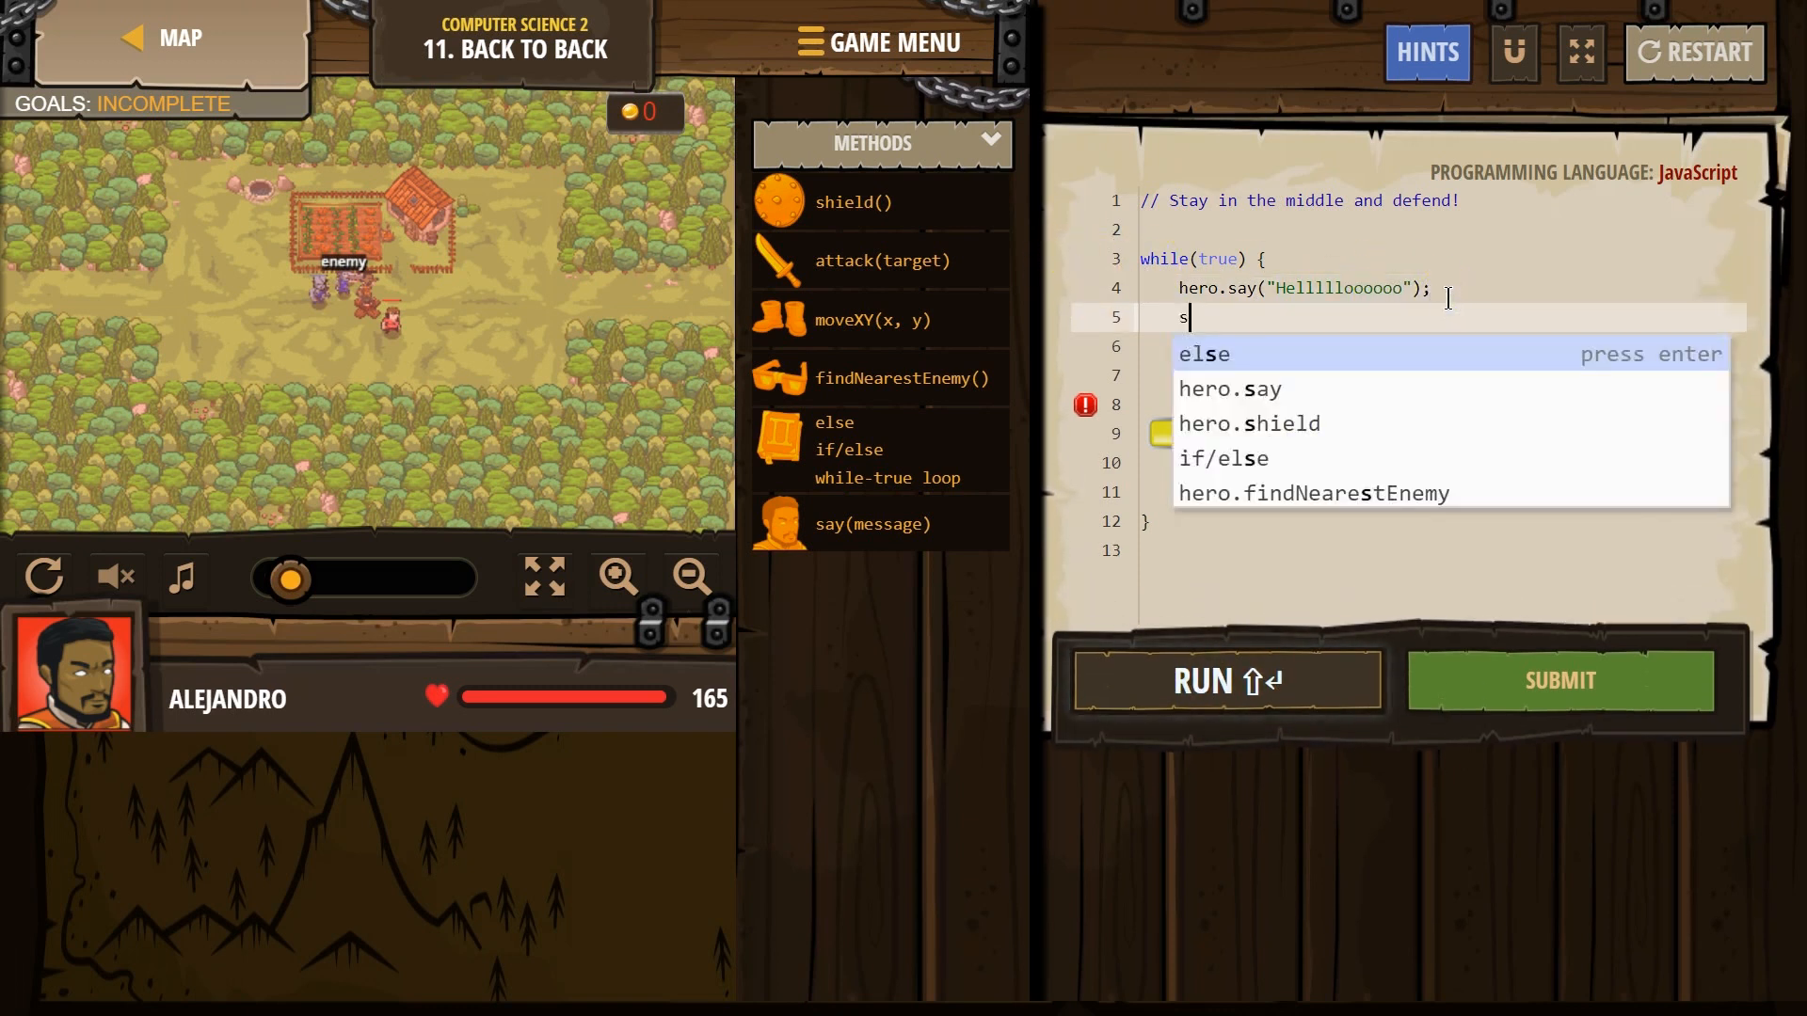
key(Enter)
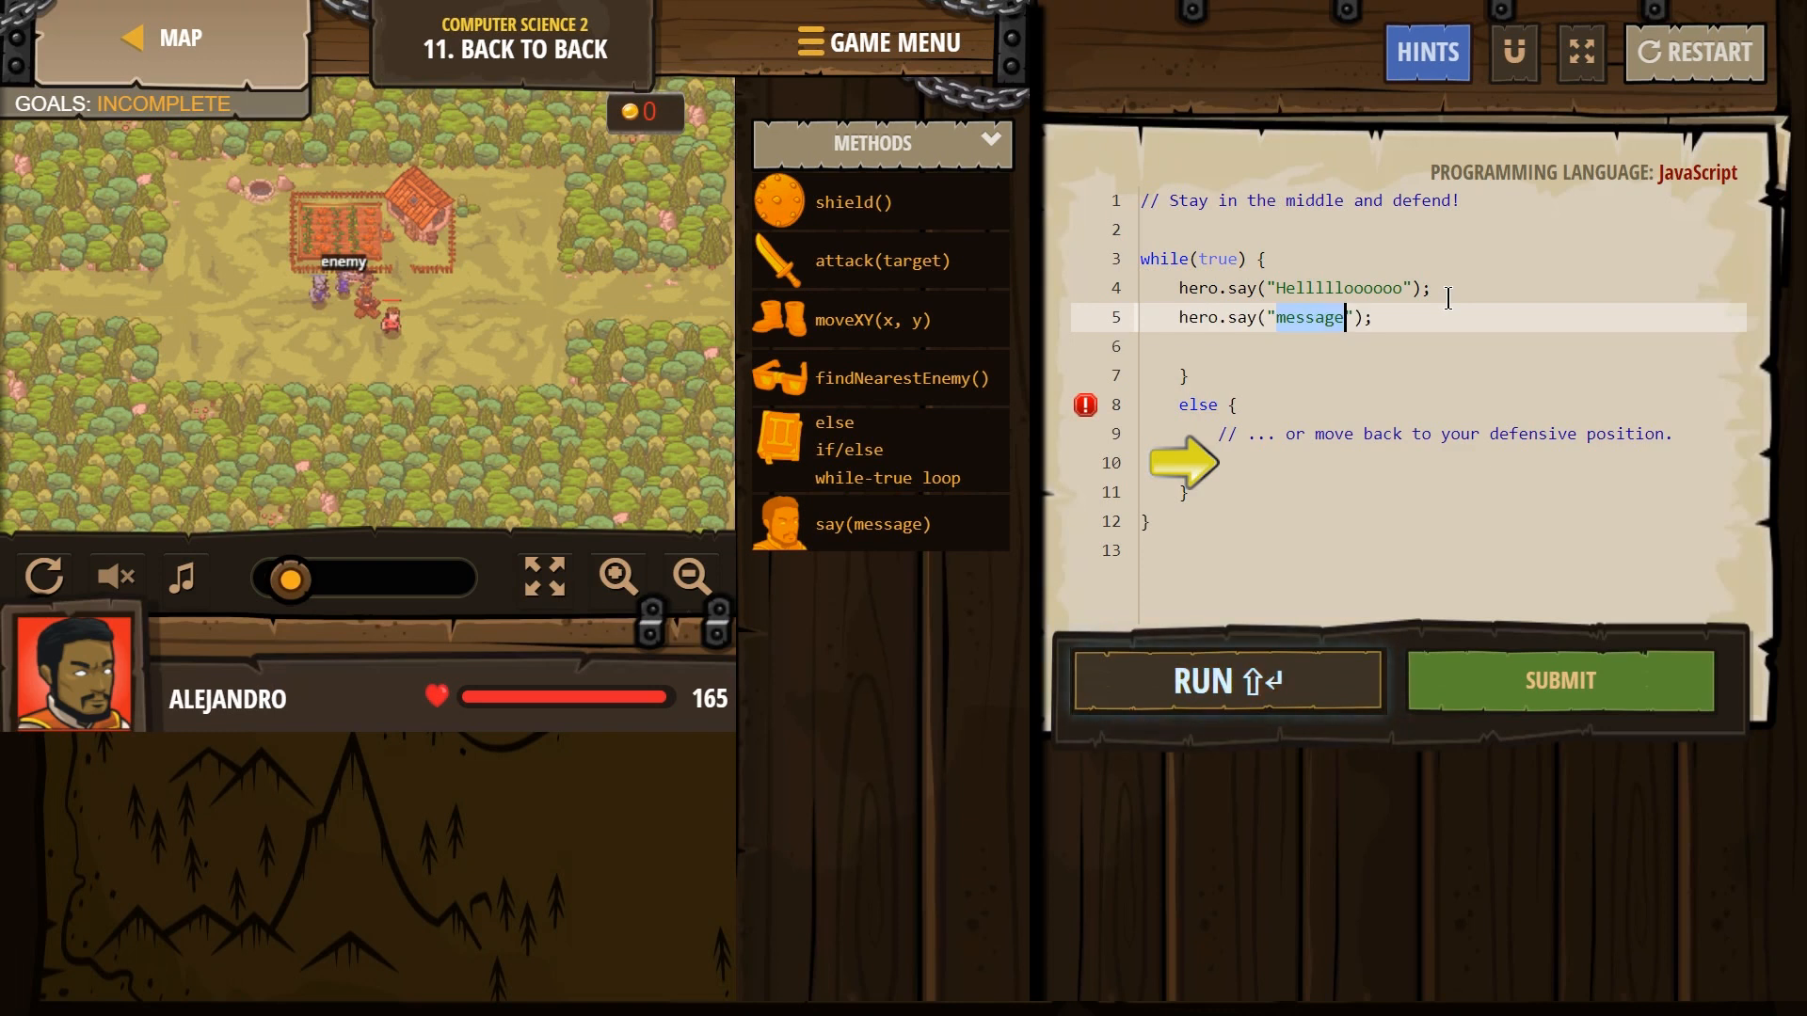
text(Byyyyeeeee)
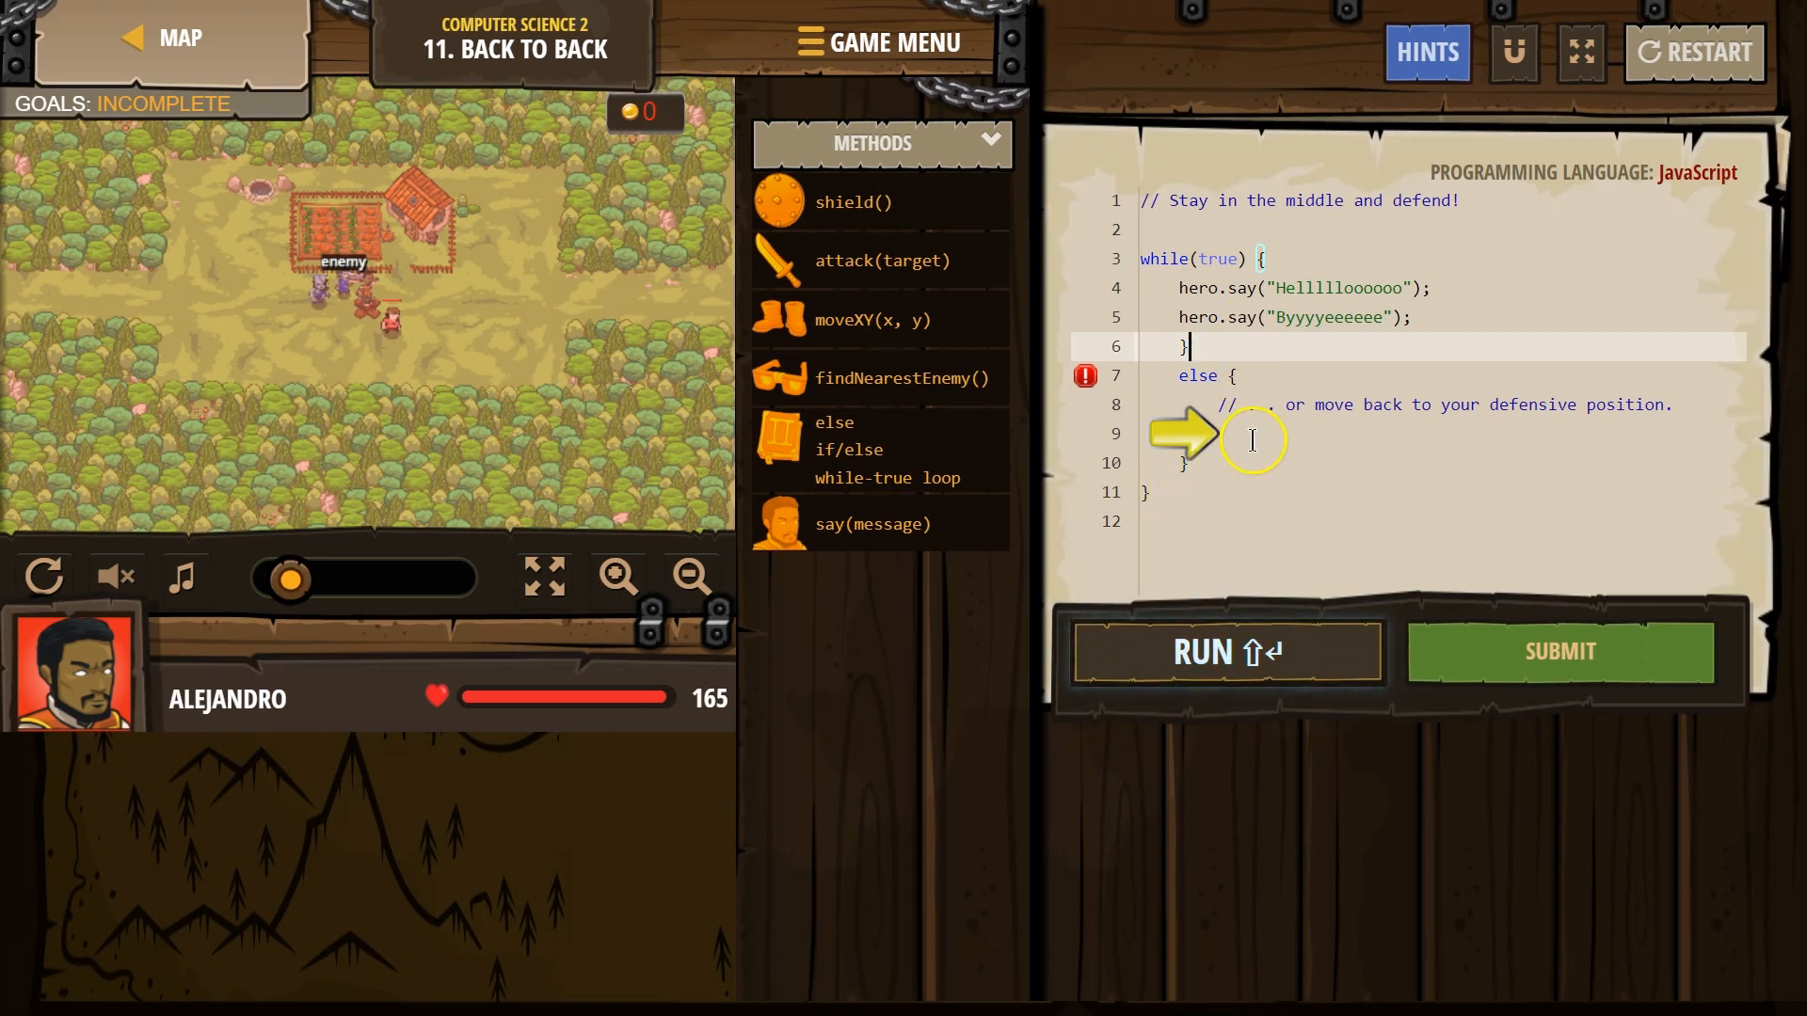
Step: Delete the orphaned else block, rerun the greeting loop, and request a code reset
click(1226, 651)
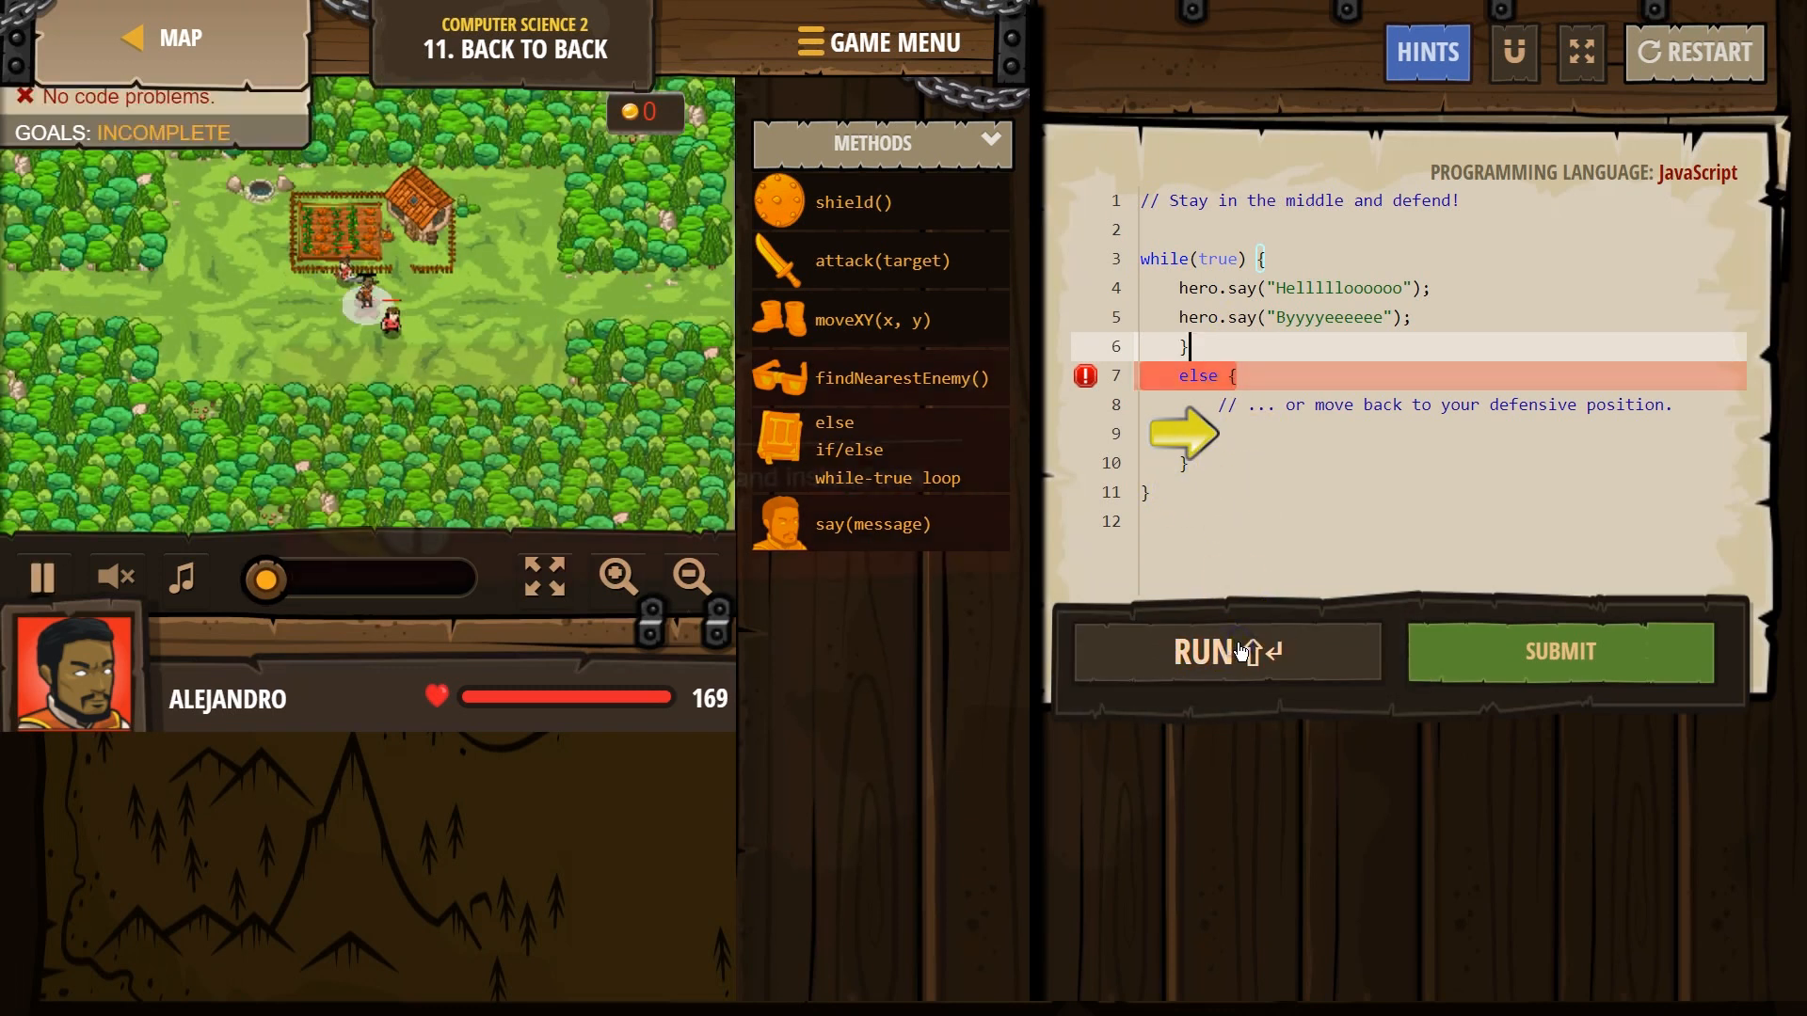
click(1225, 651)
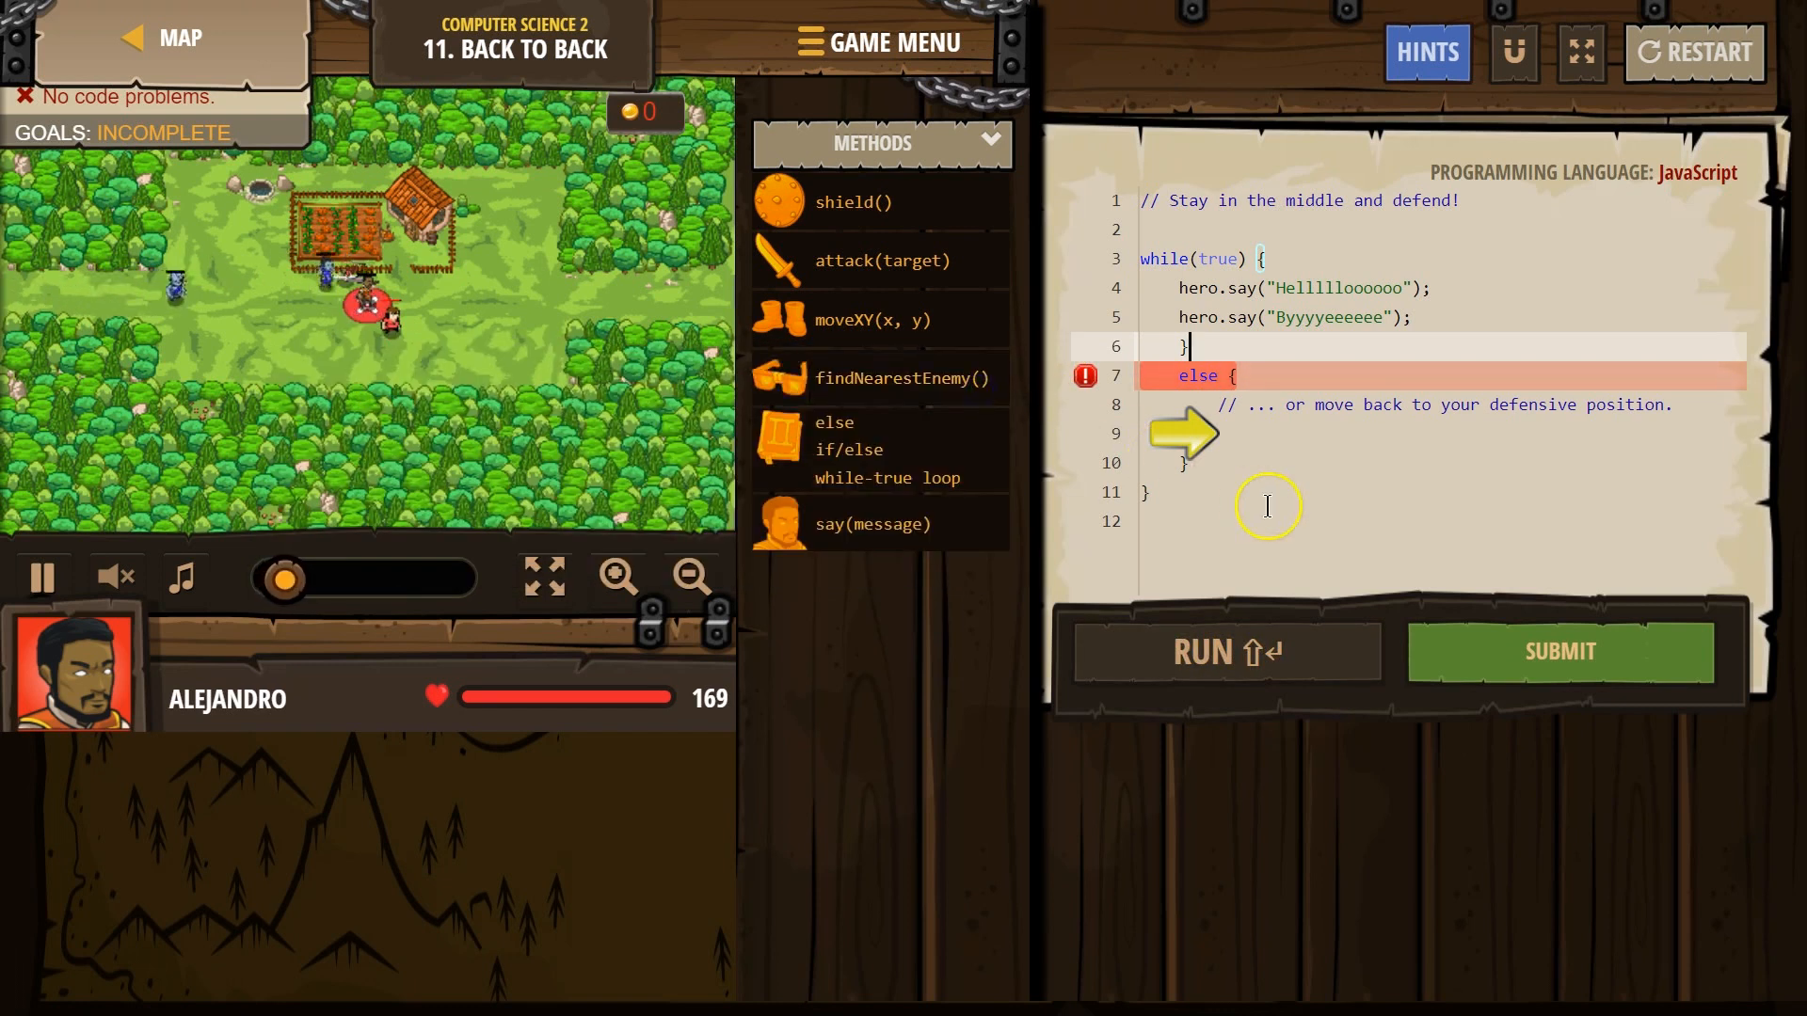
click(1225, 651)
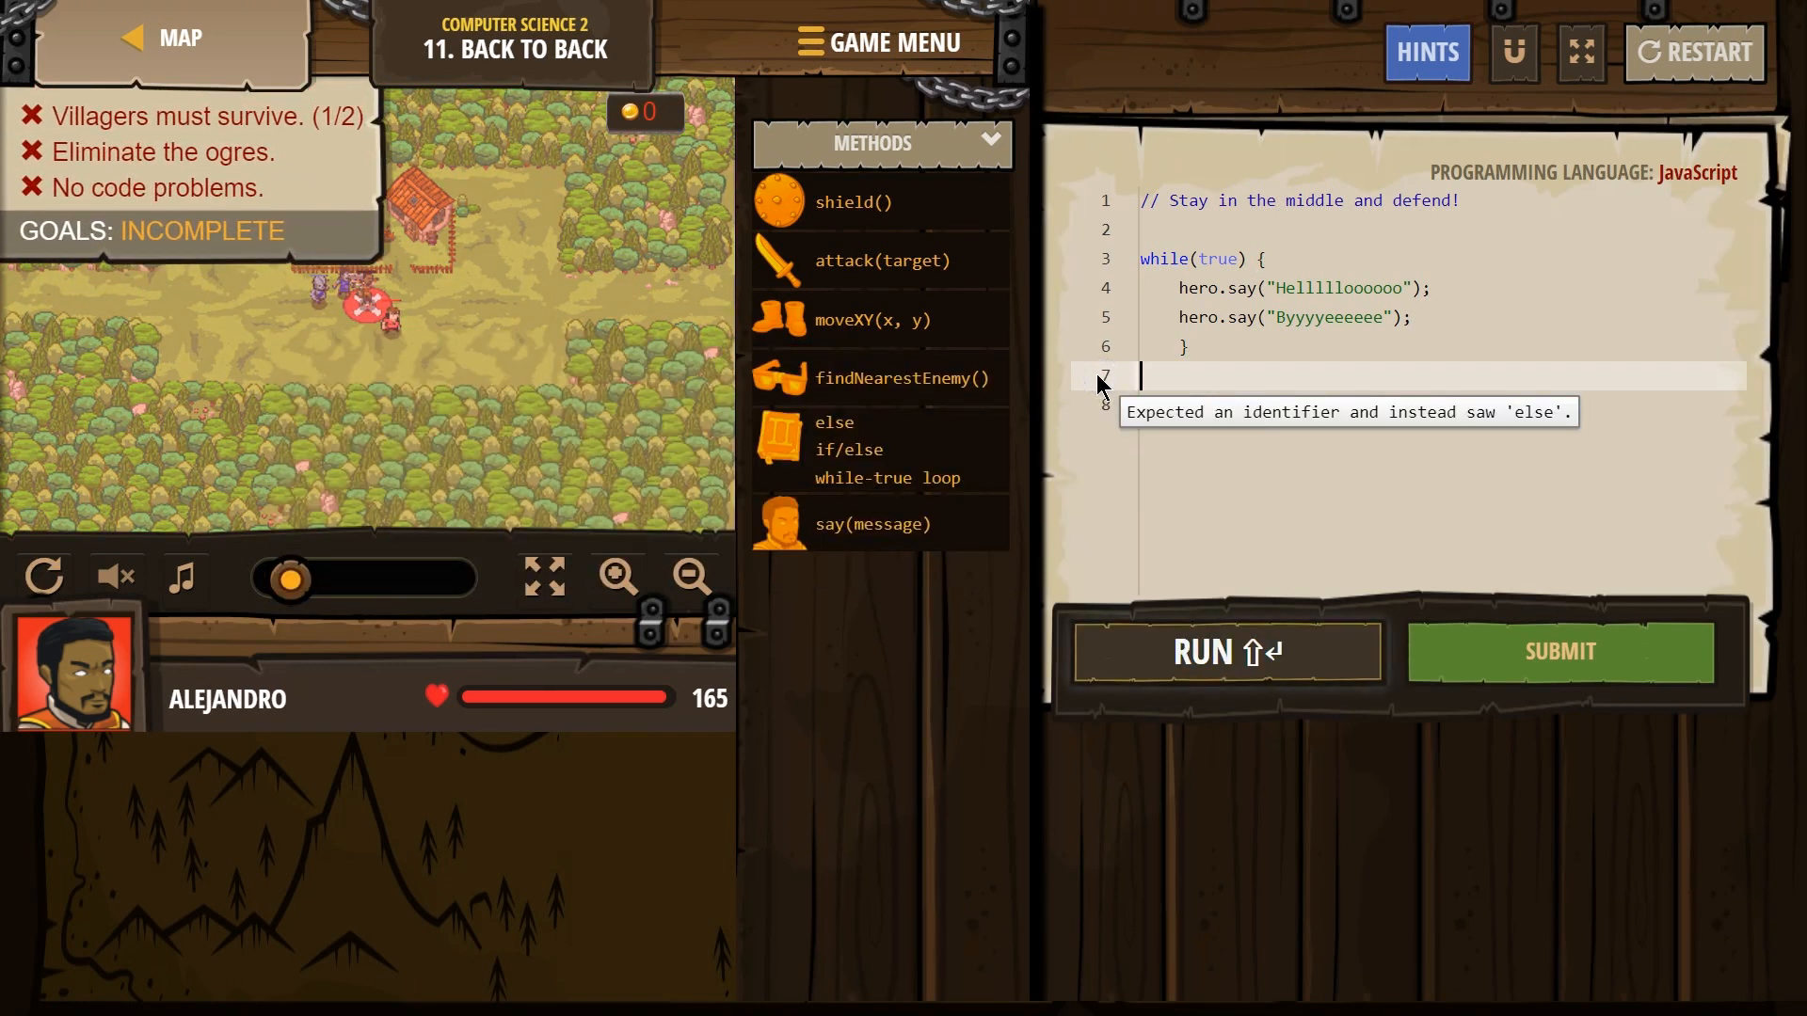
click(1226, 651)
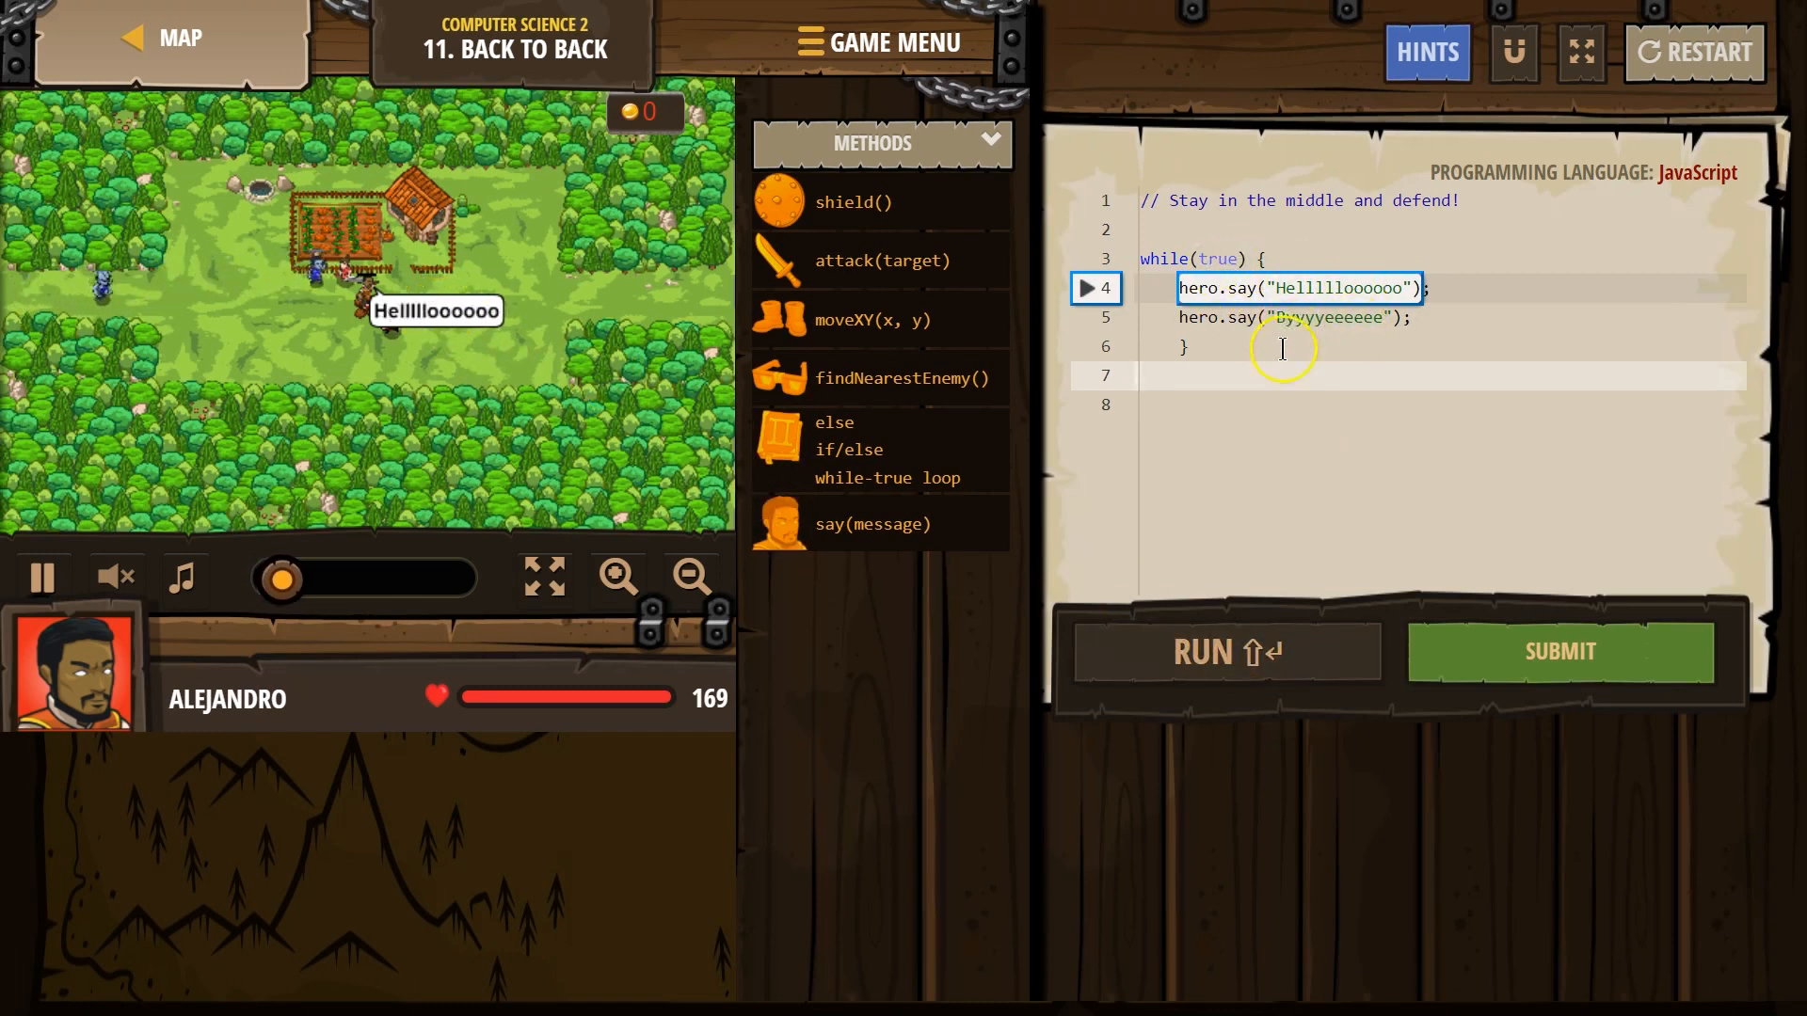
click(1226, 651)
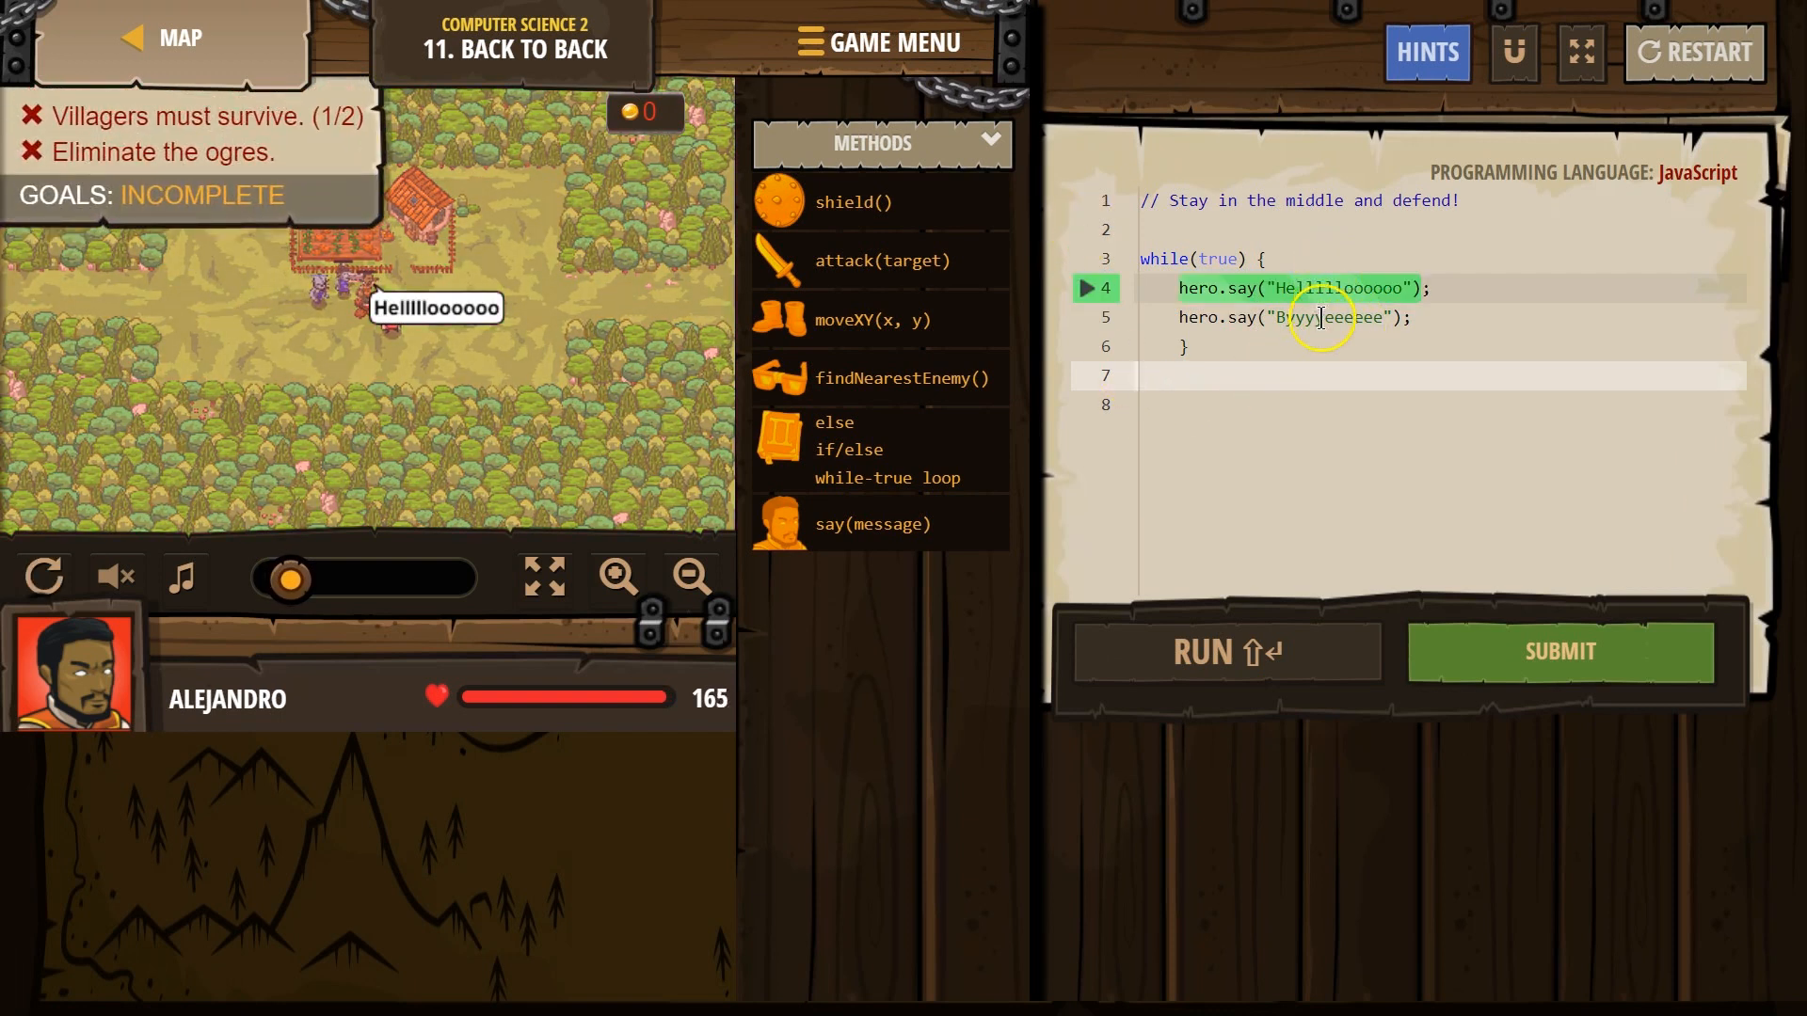
click(1694, 53)
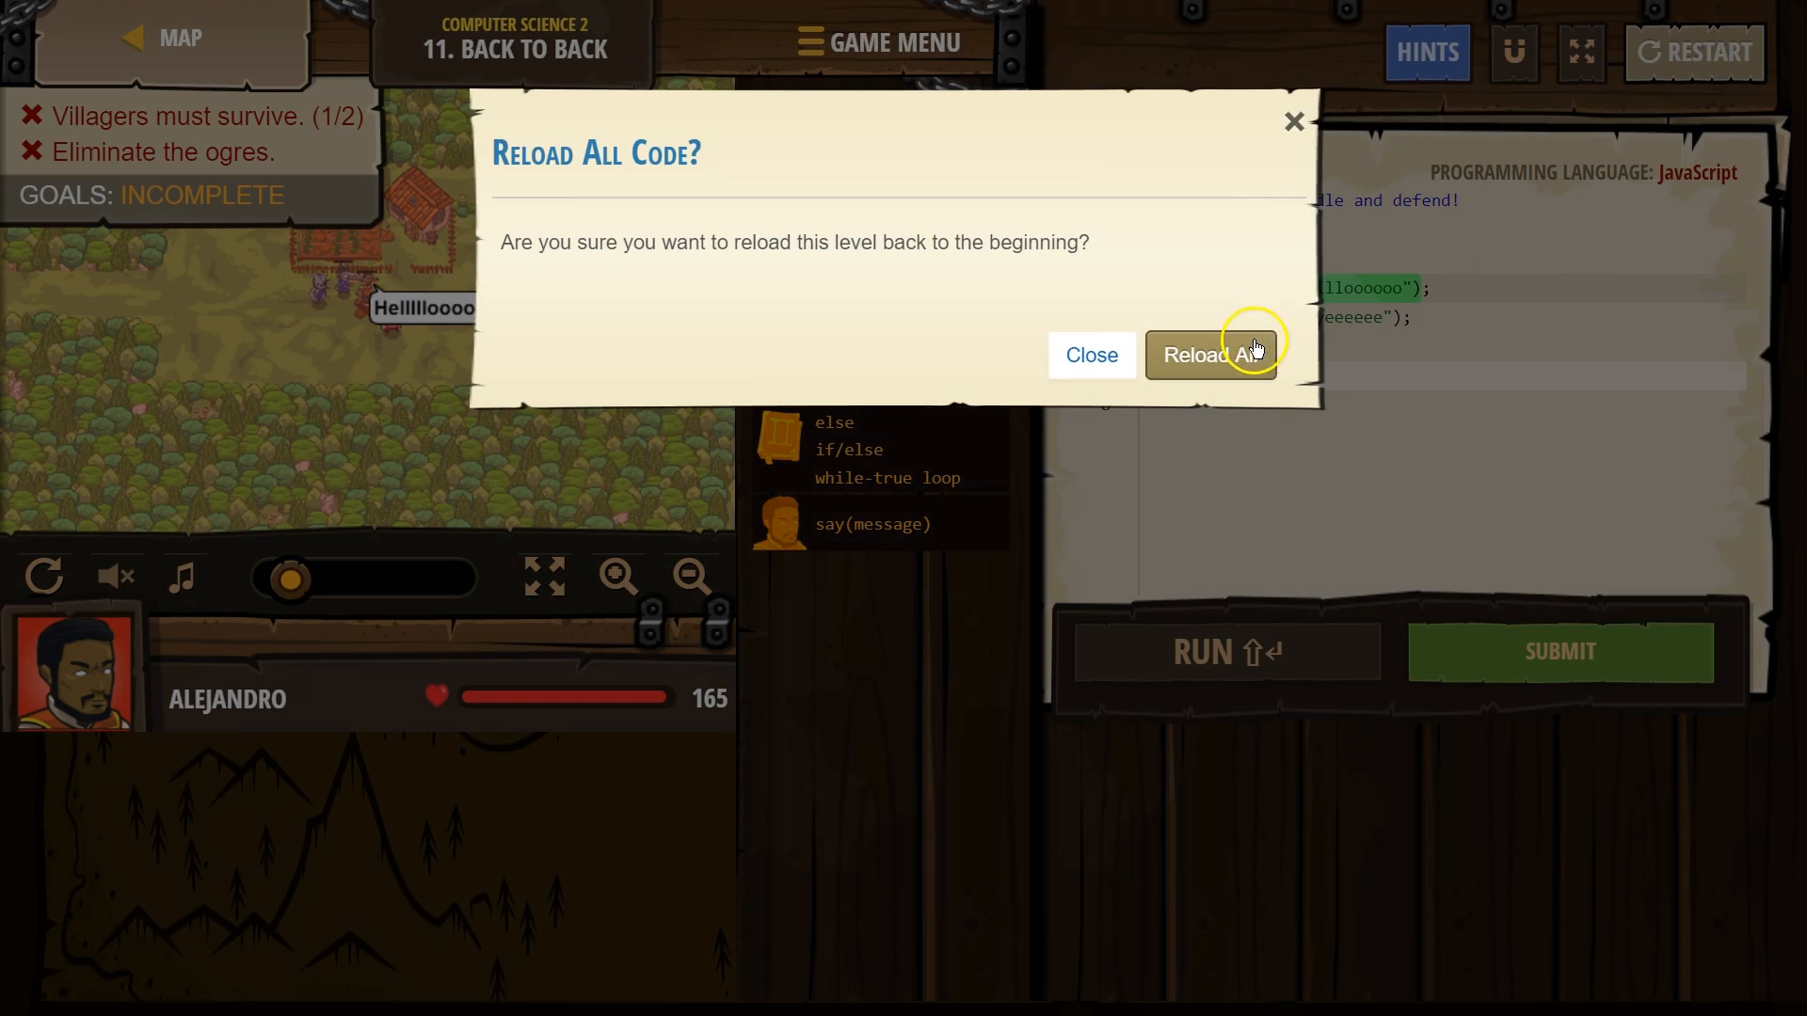
Step: Confirm Reload All so the starter enemy-check loop with empty branches returns
click(1210, 354)
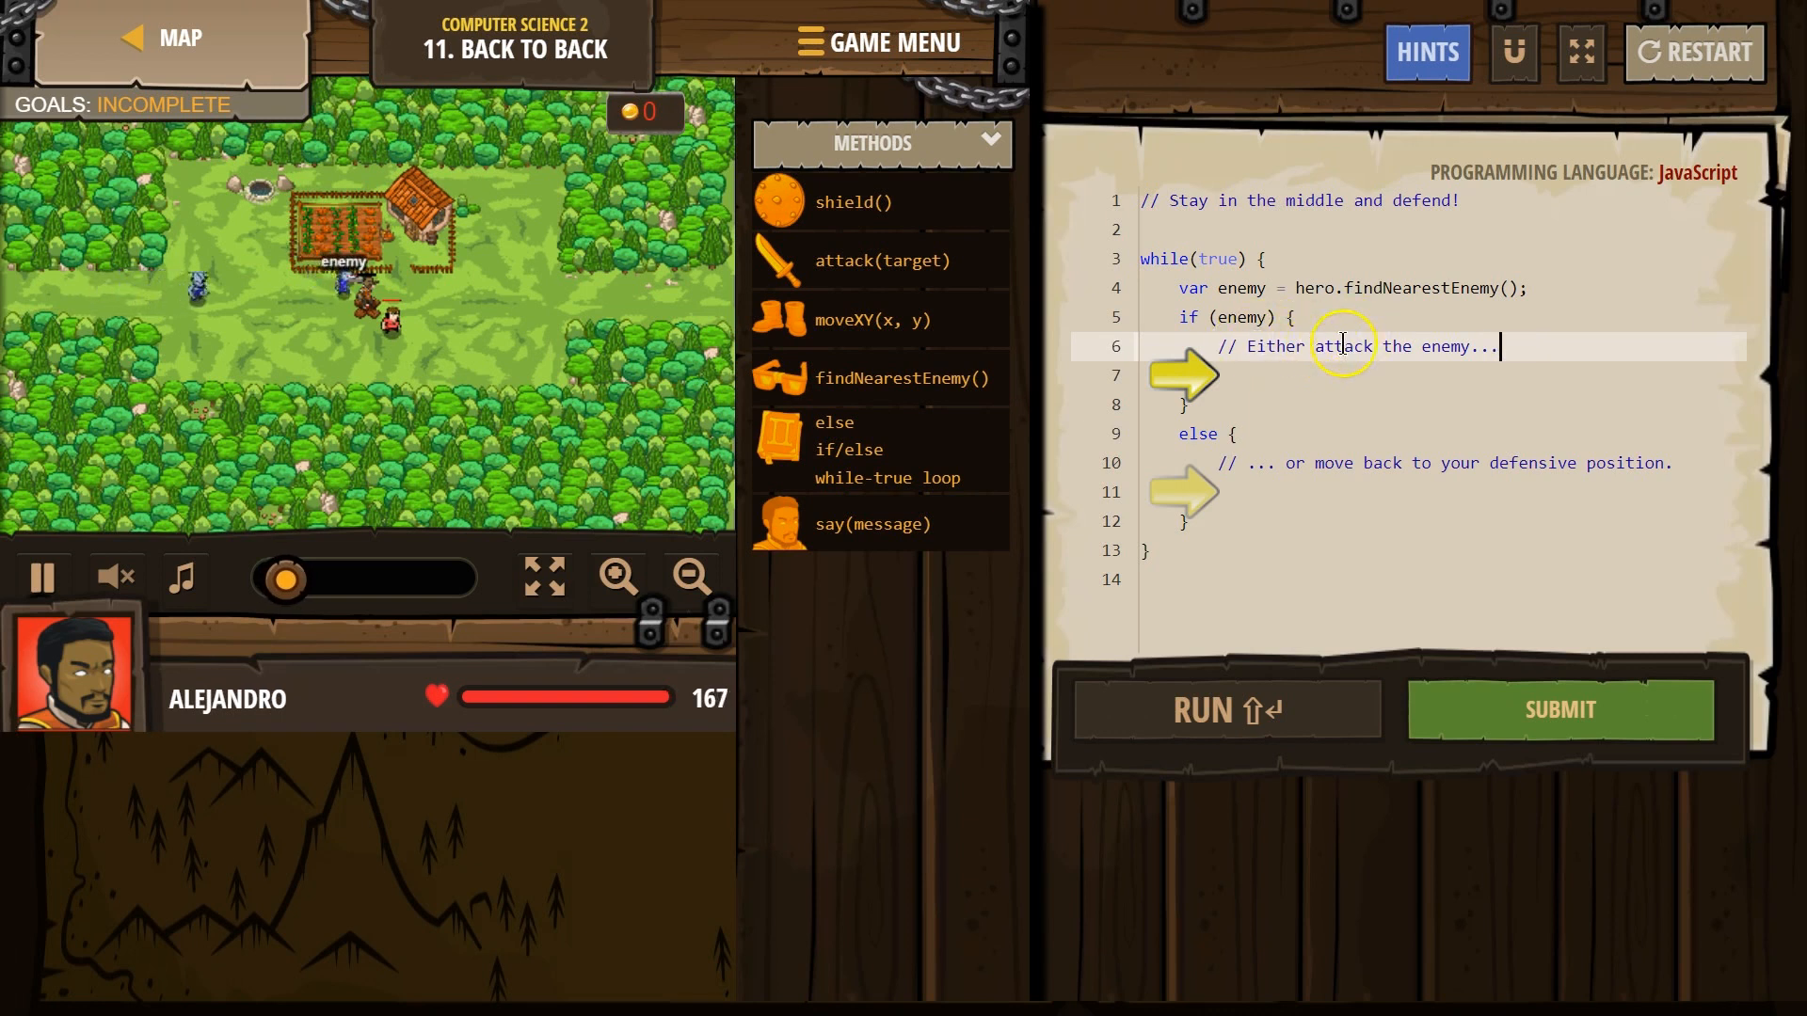
click(1226, 709)
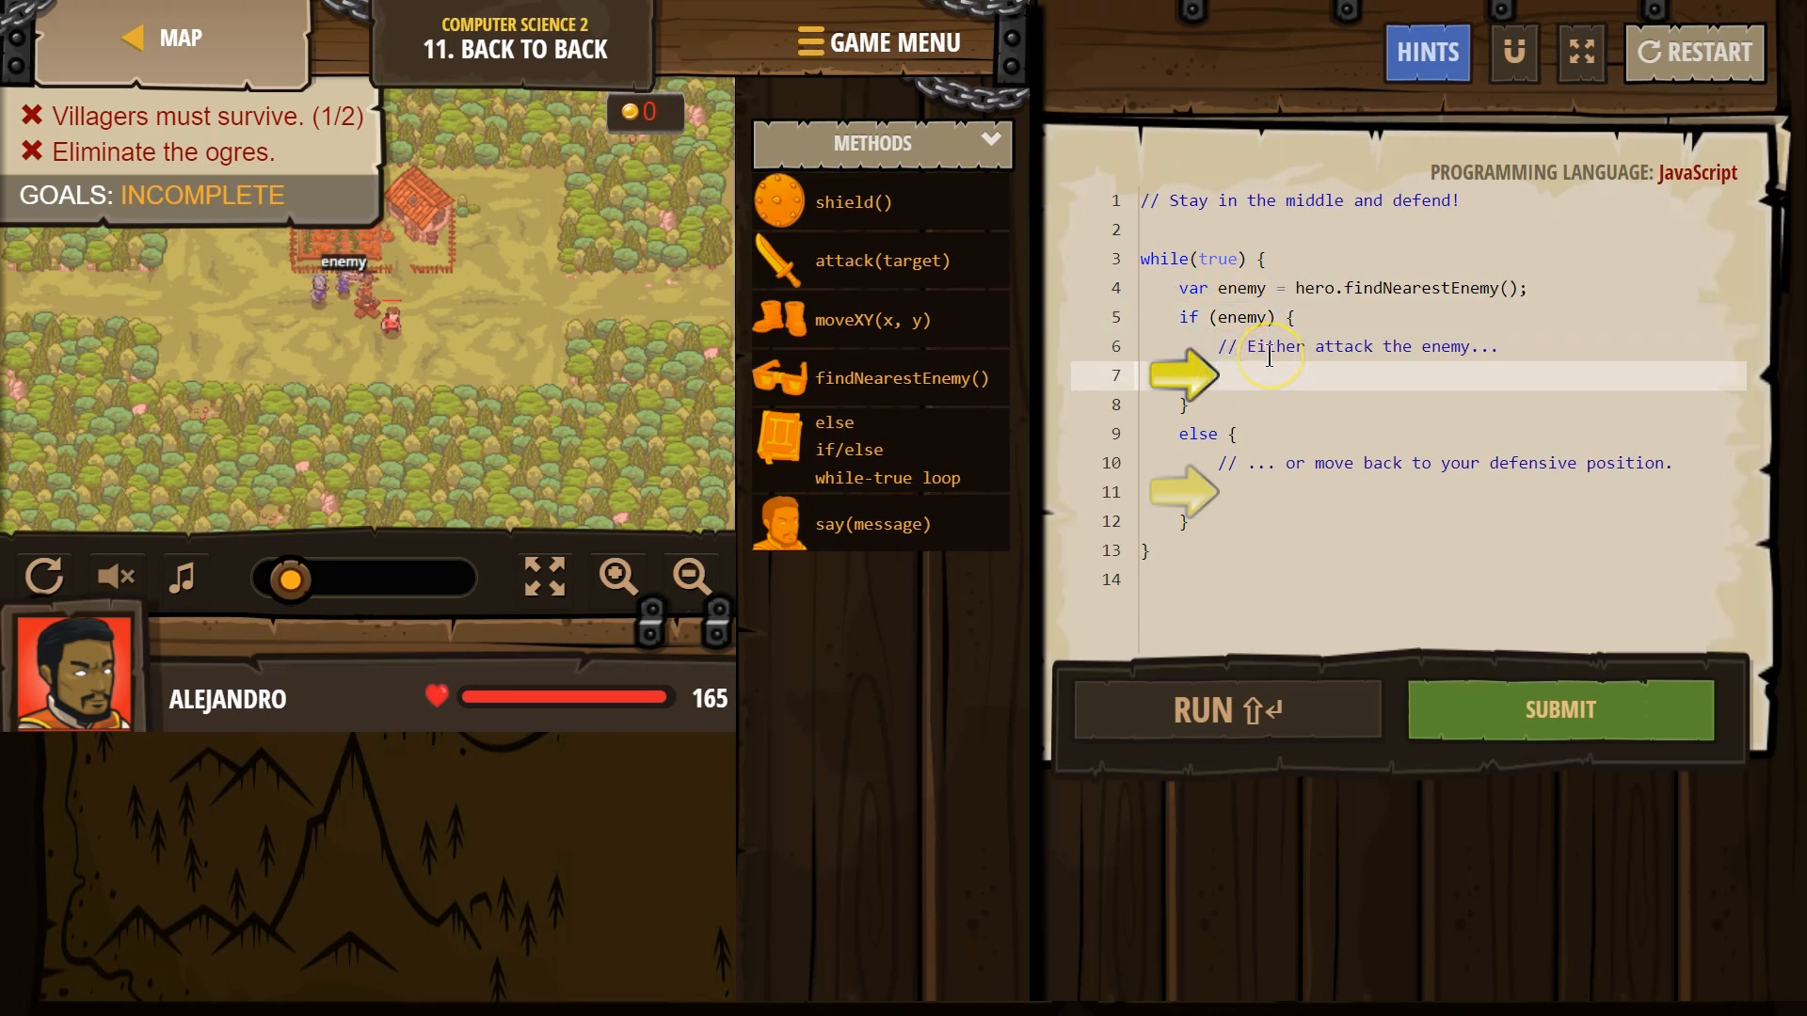
Step: Add hero.attack(enemy); under the attack comment in the enemy branch
text(hero.attack(enemy);)
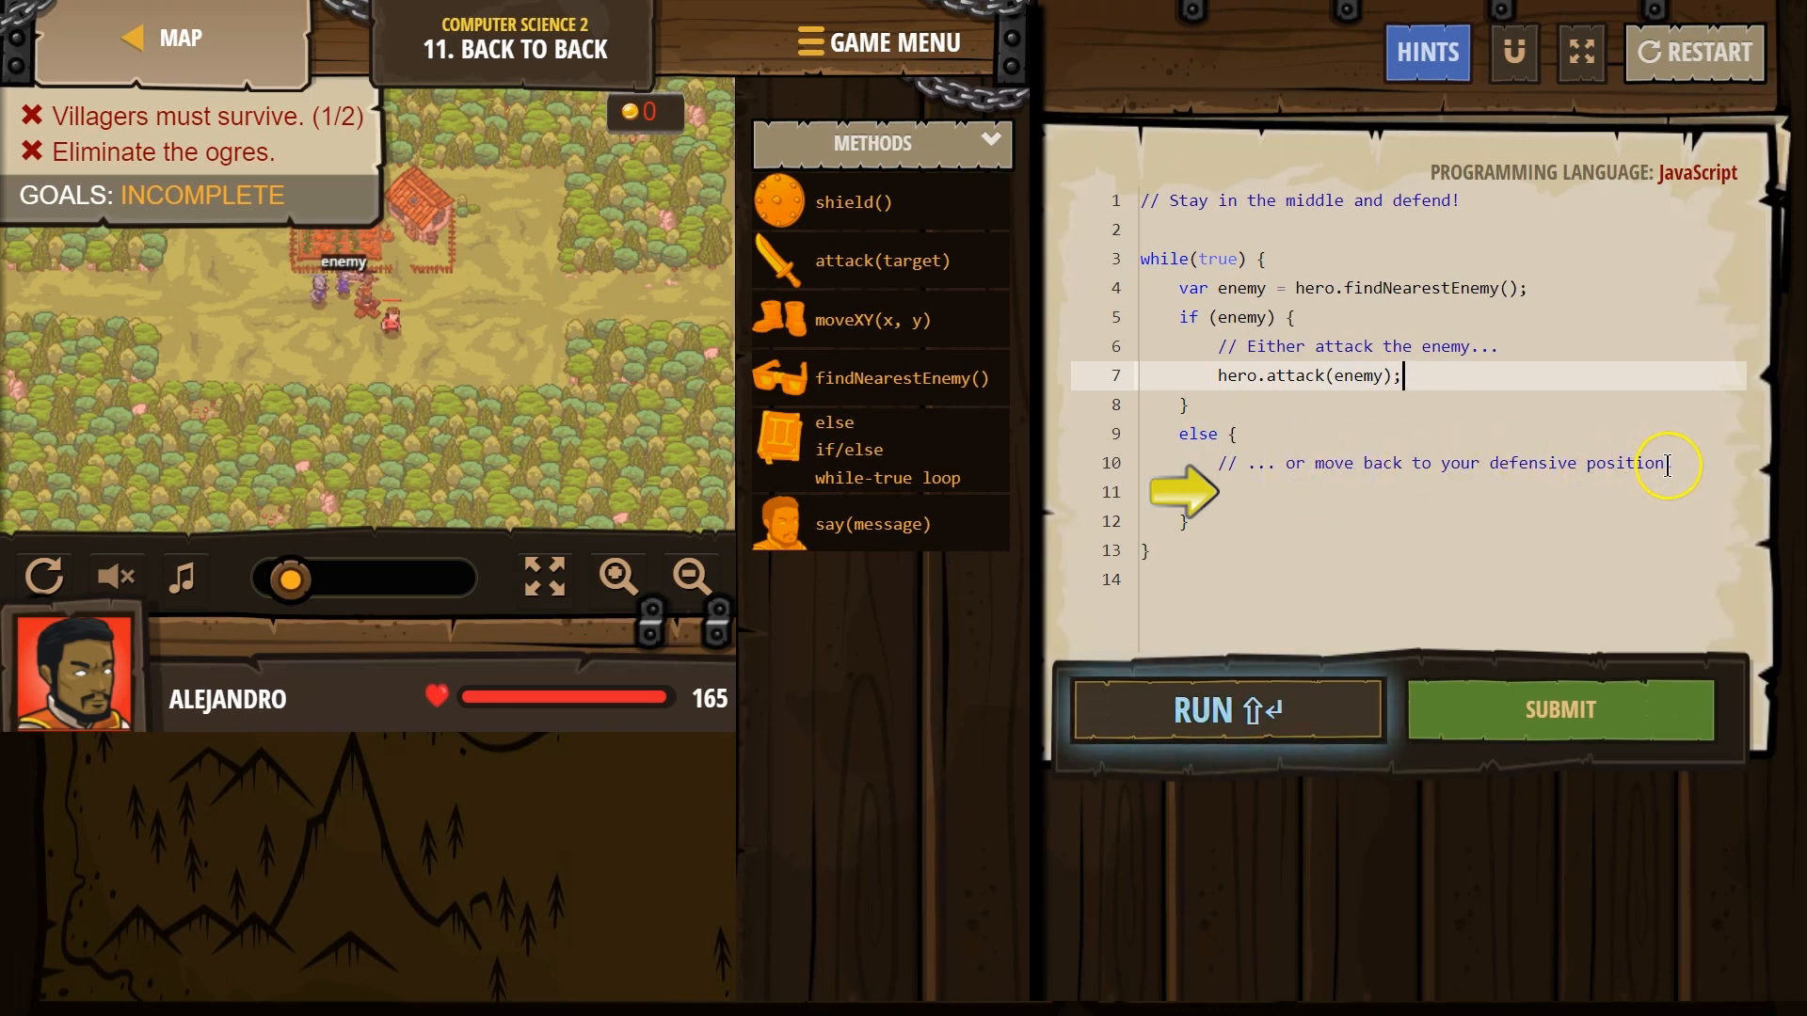
mouse_move(1564, 538)
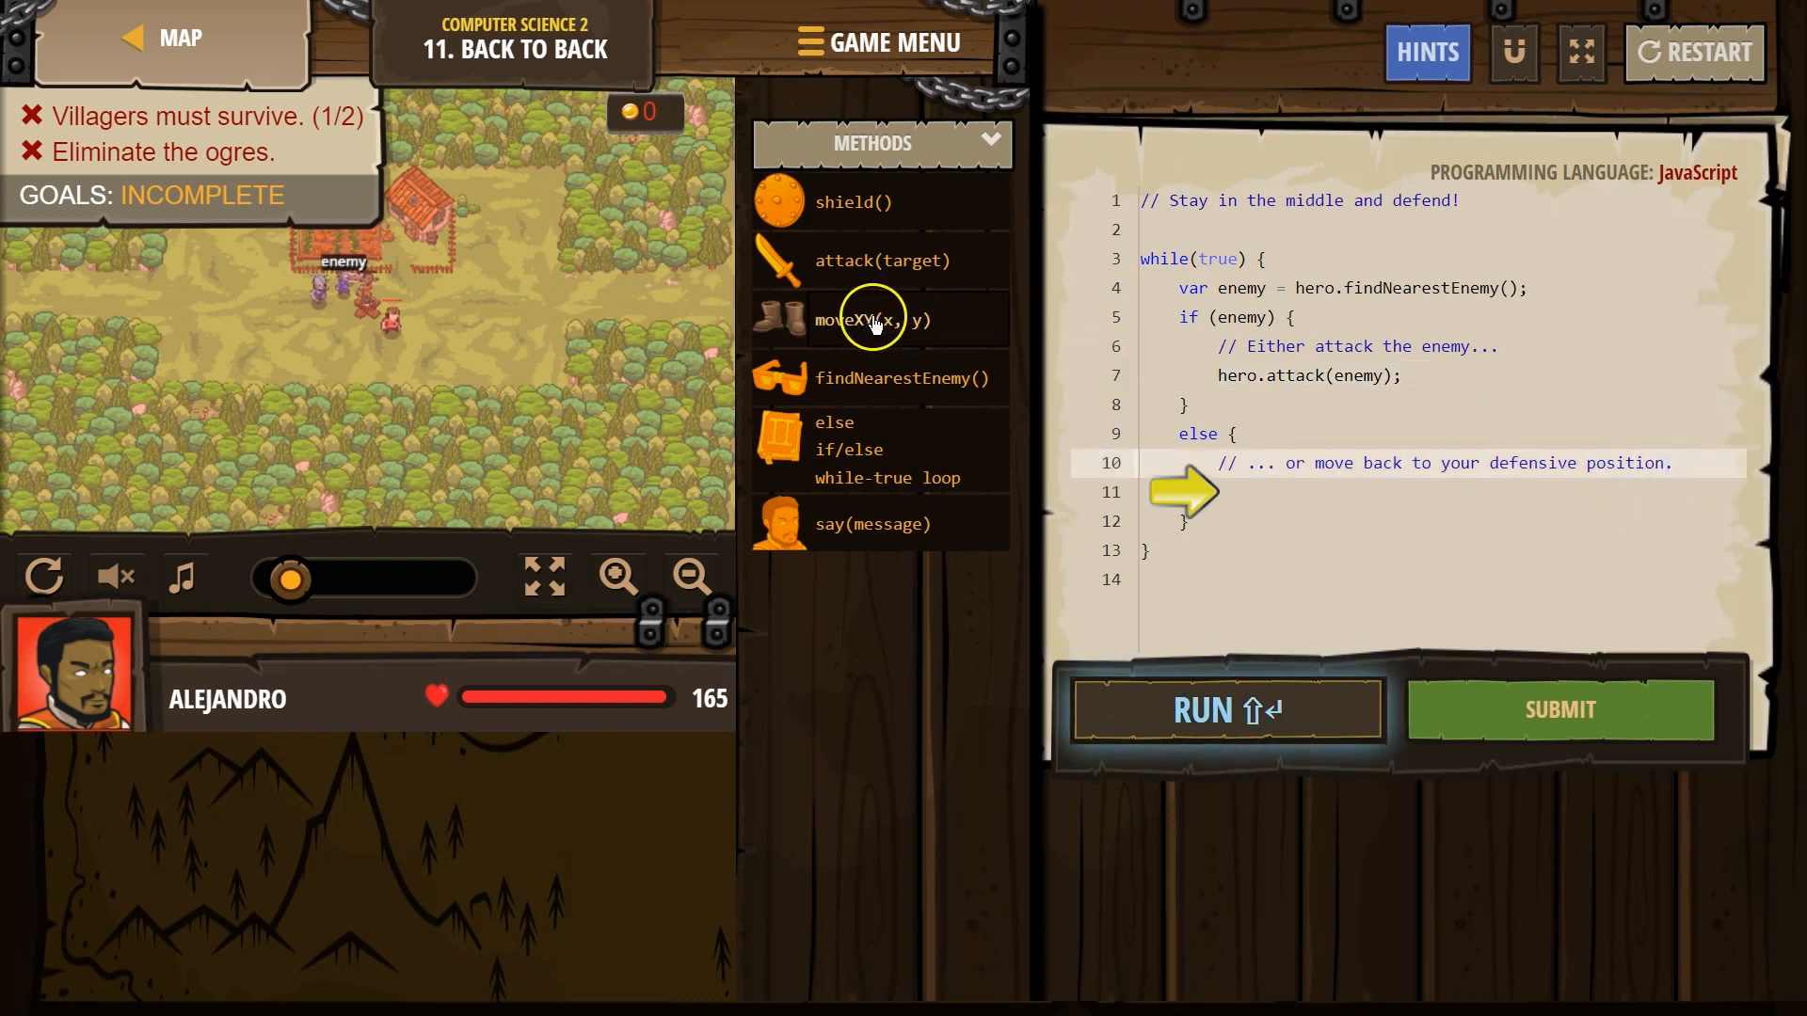
mouse_move(282, 582)
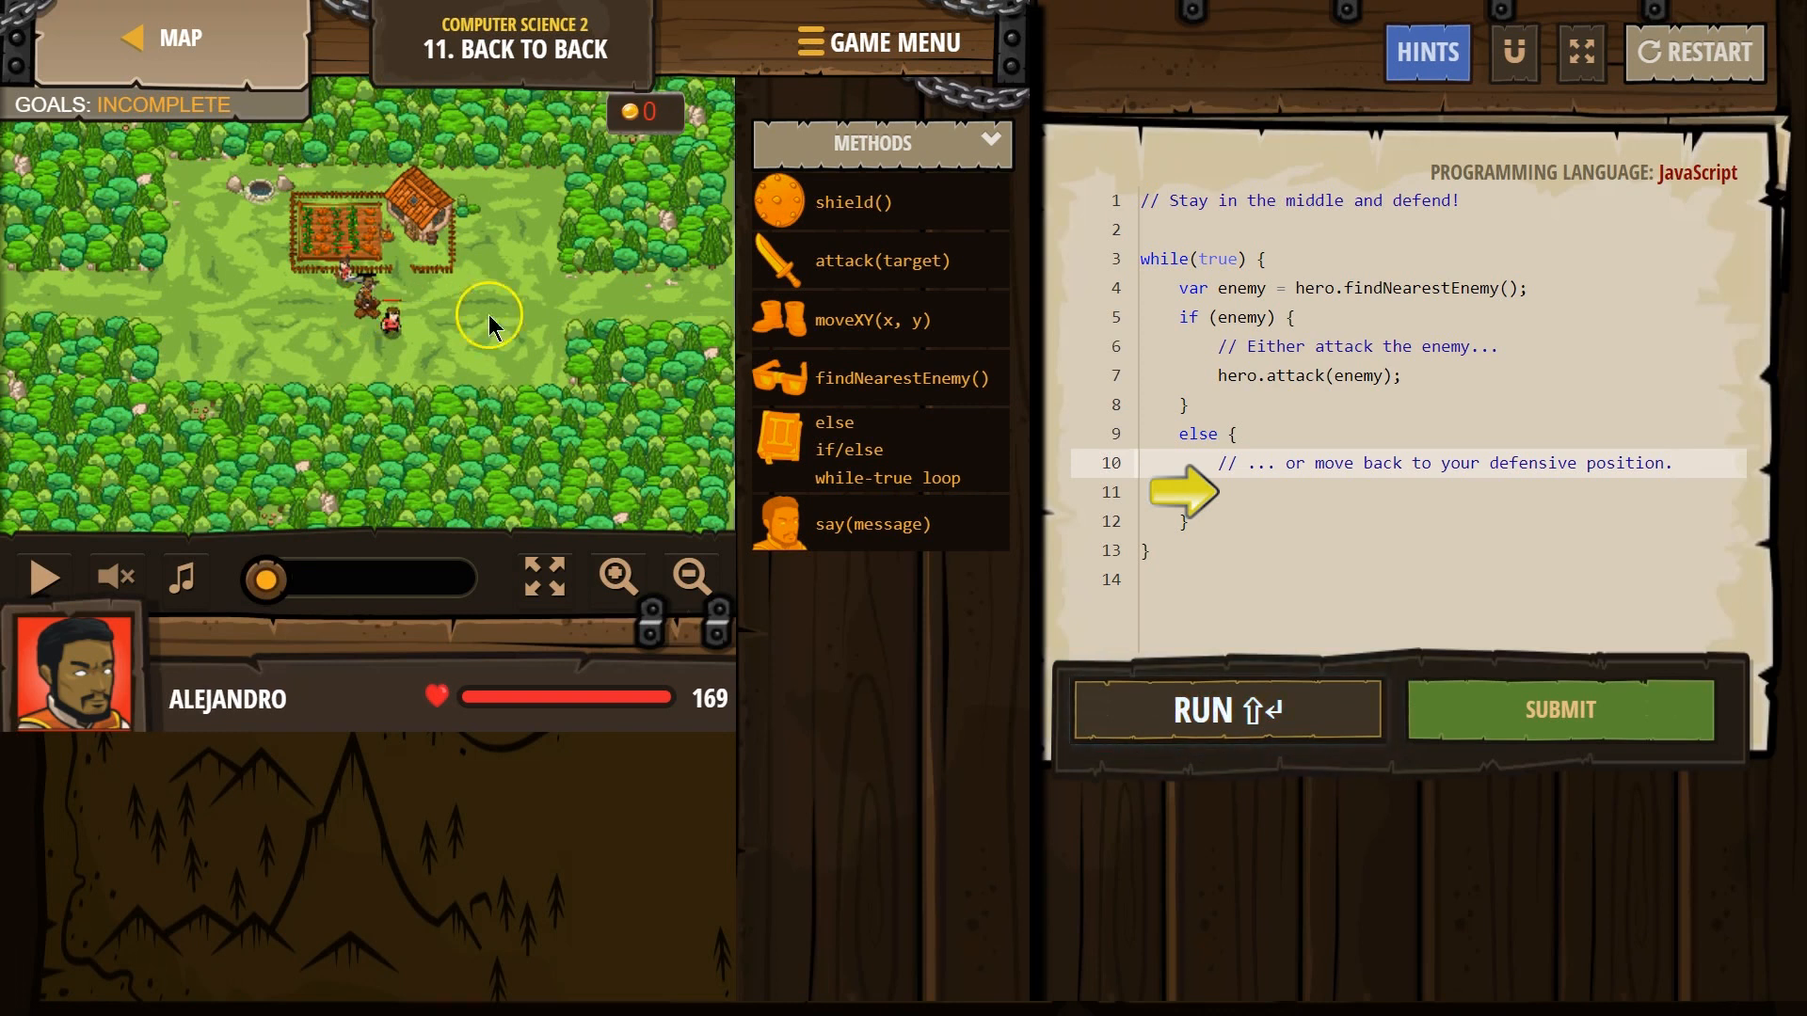
click(1261, 491)
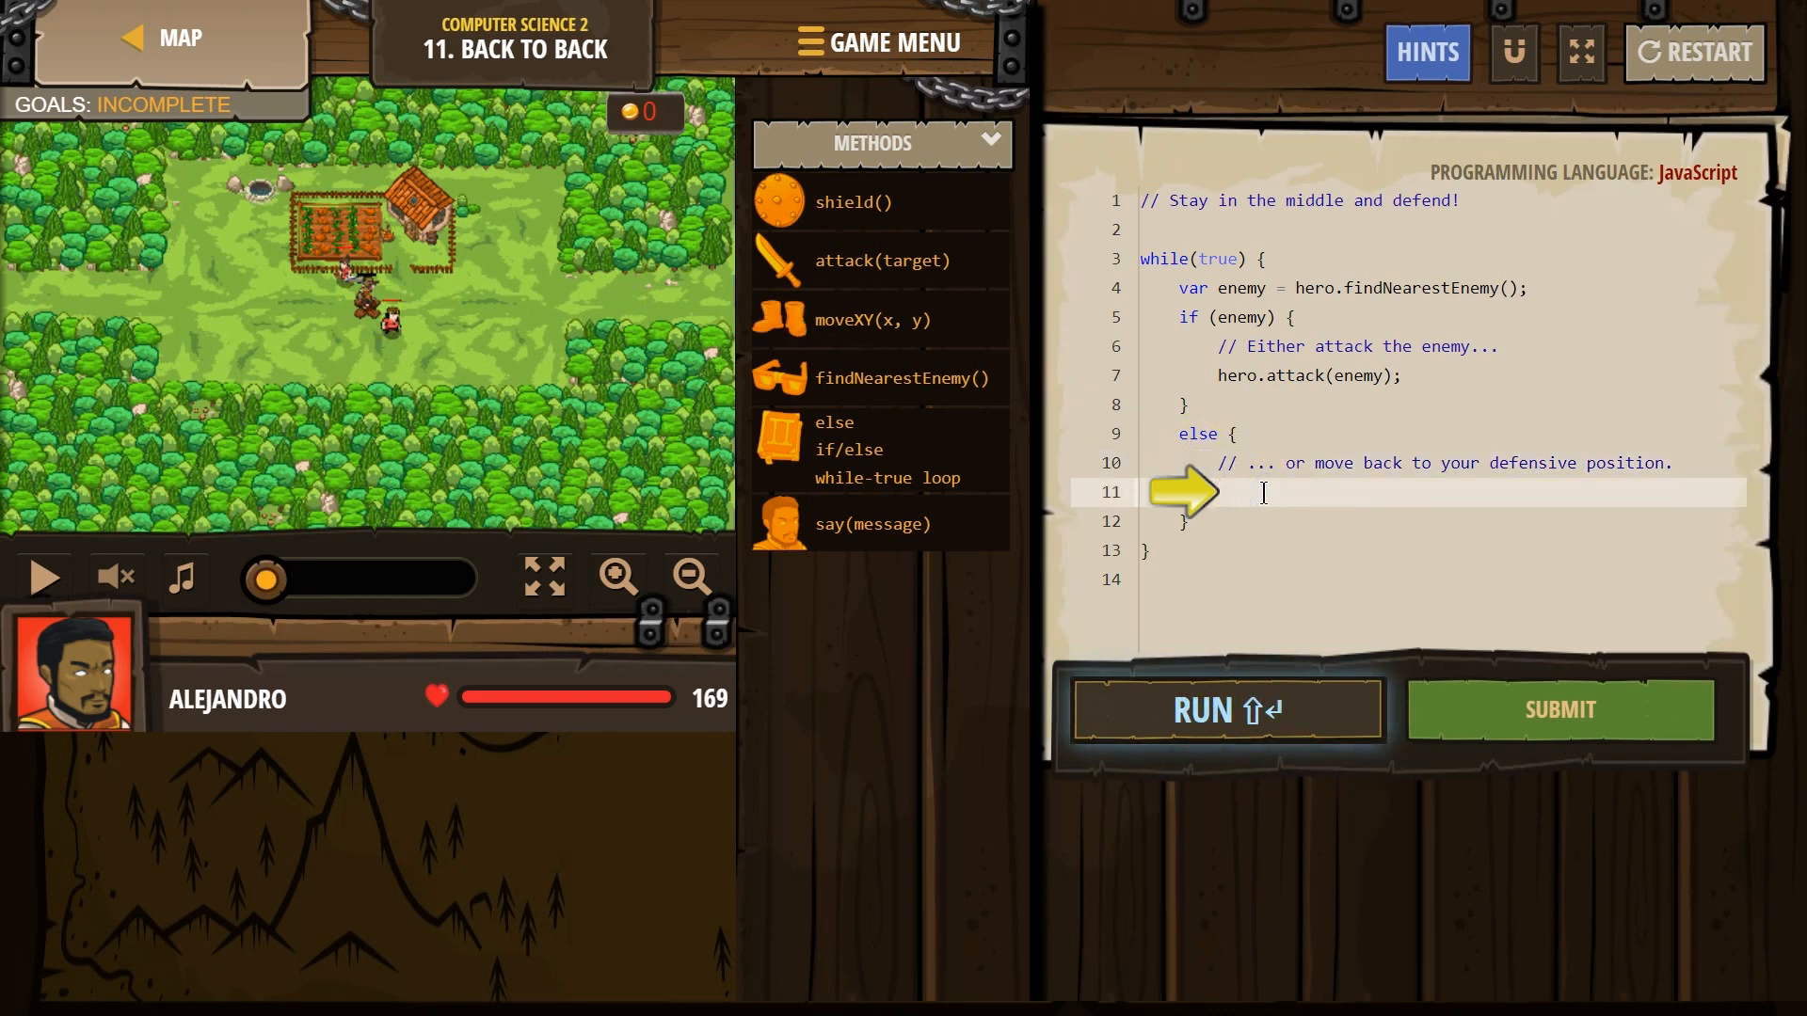
Step: Add hero.moveXY(40, 34); in the else branch and run the code
text(hero.moveXY(x, y);)
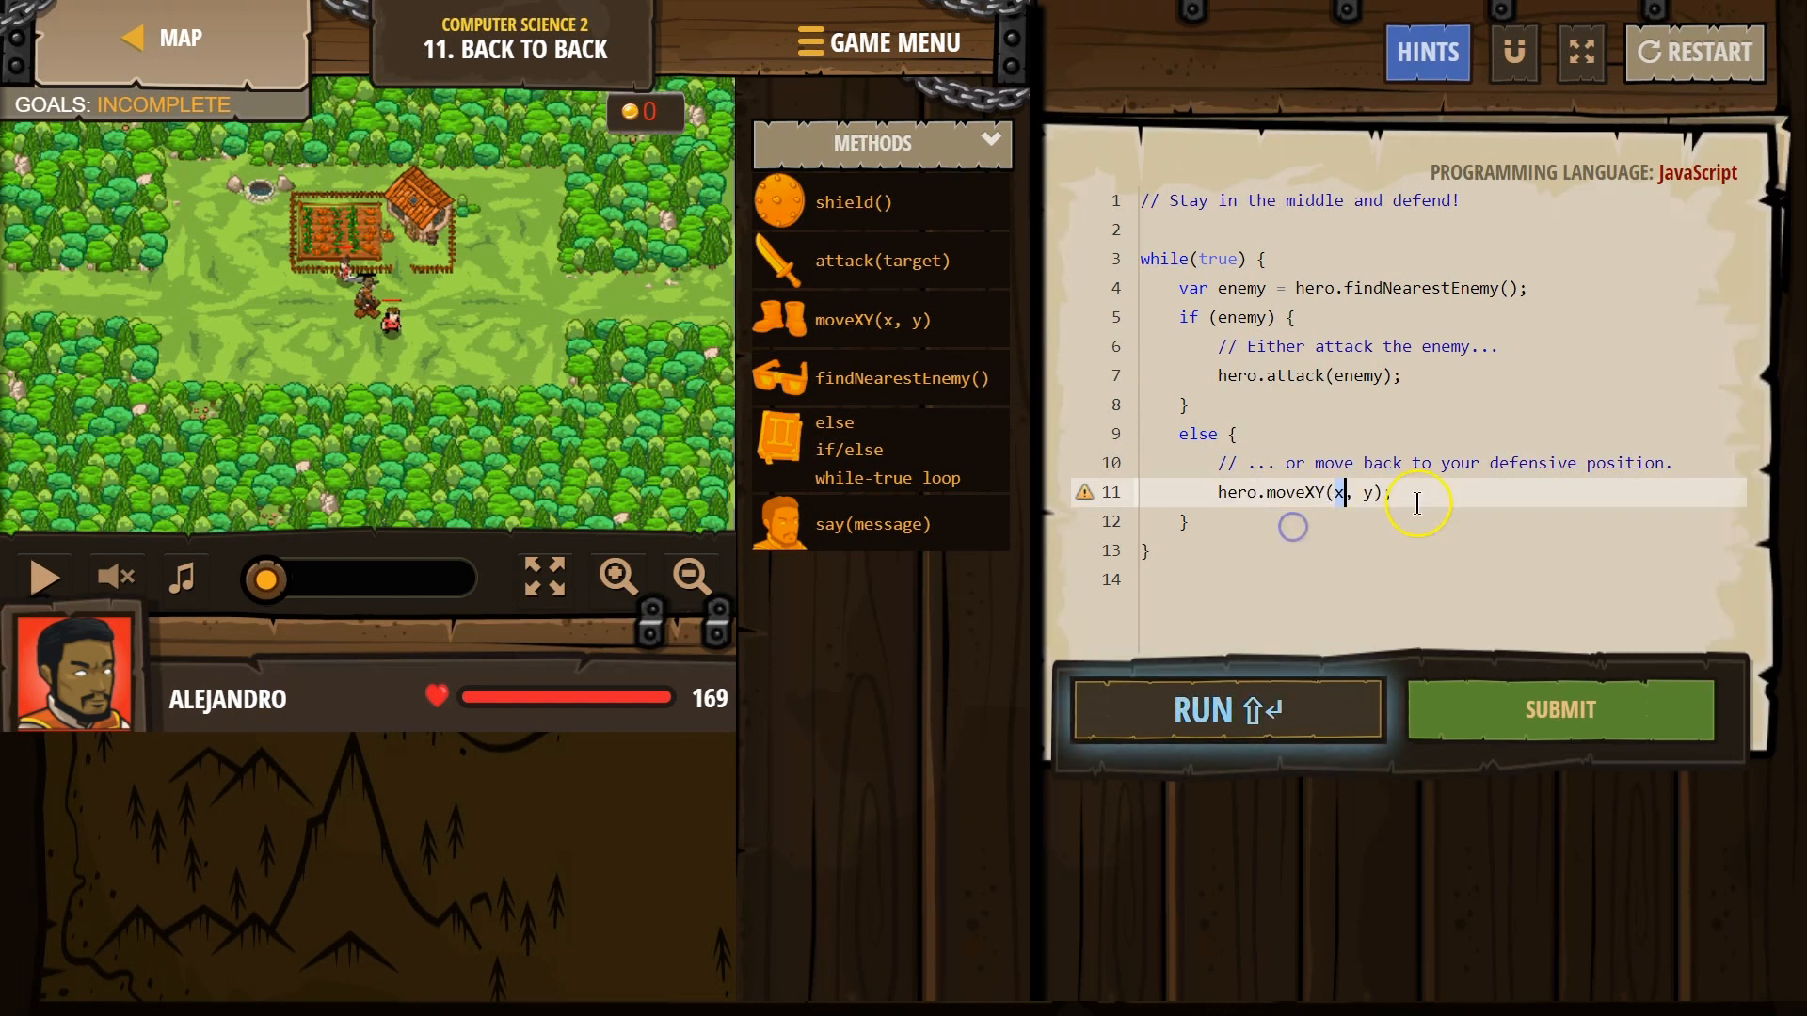
text(34)
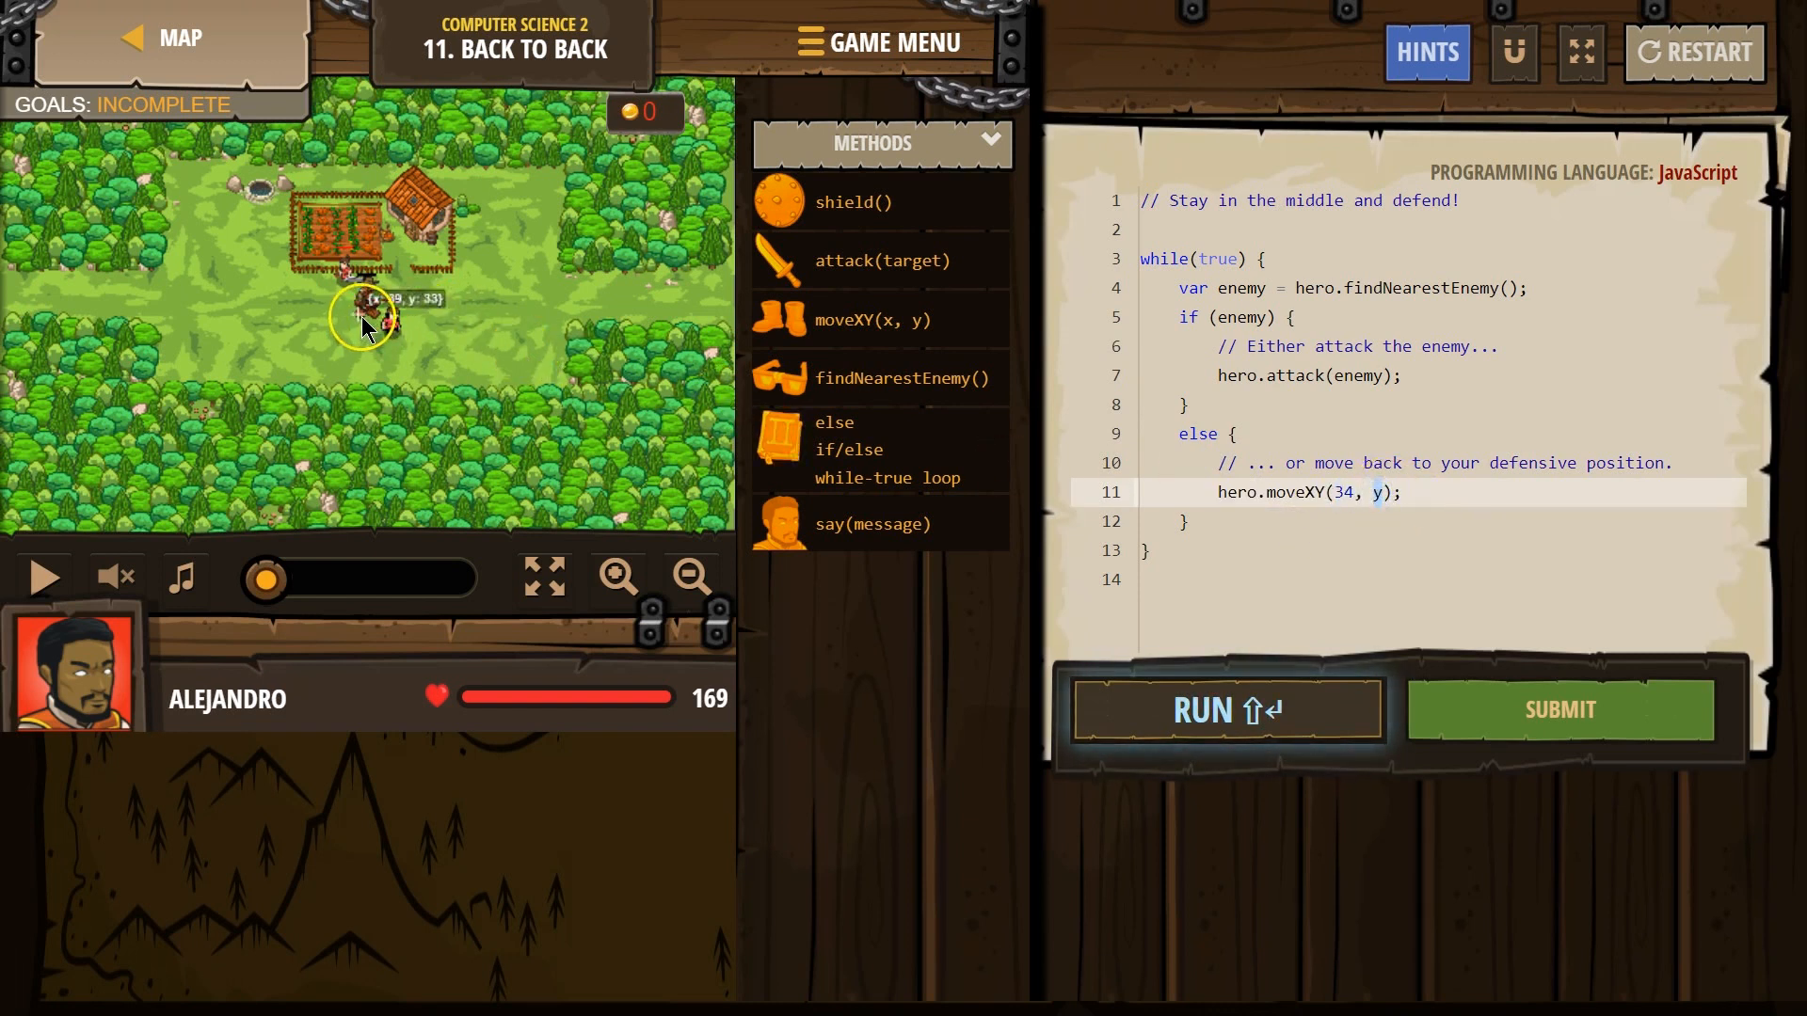
click(1225, 710)
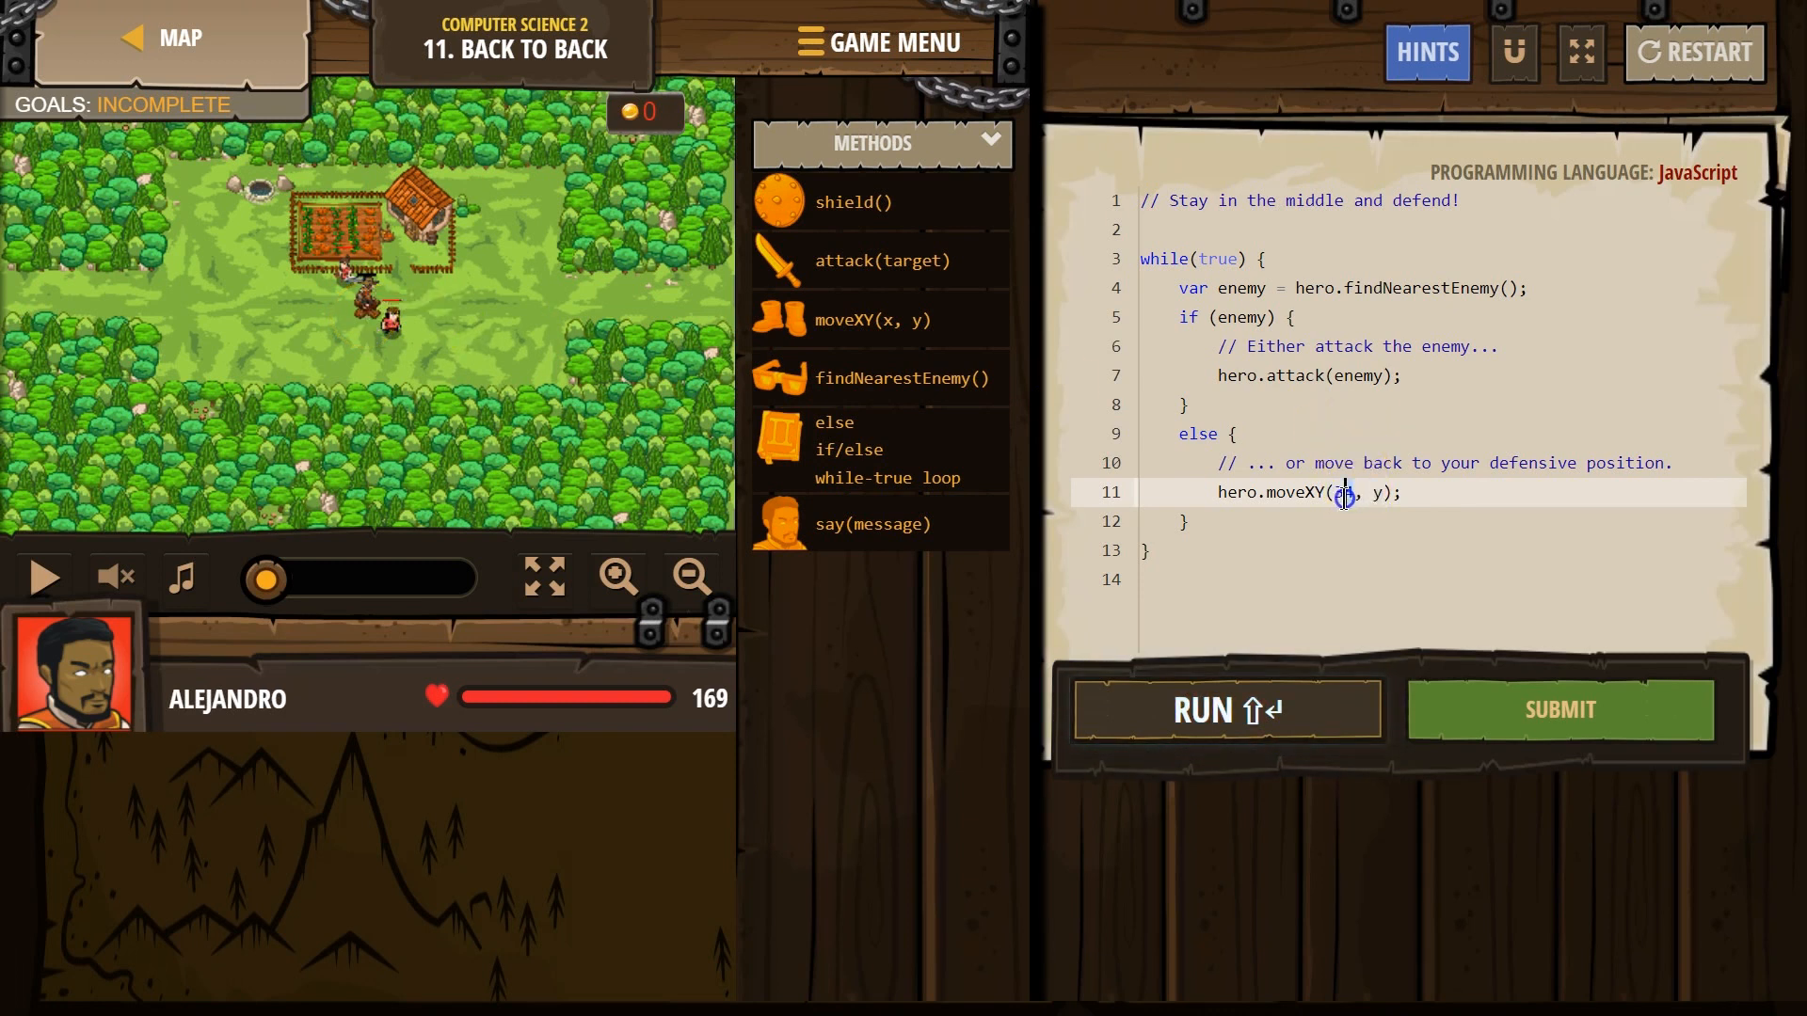
text(40)
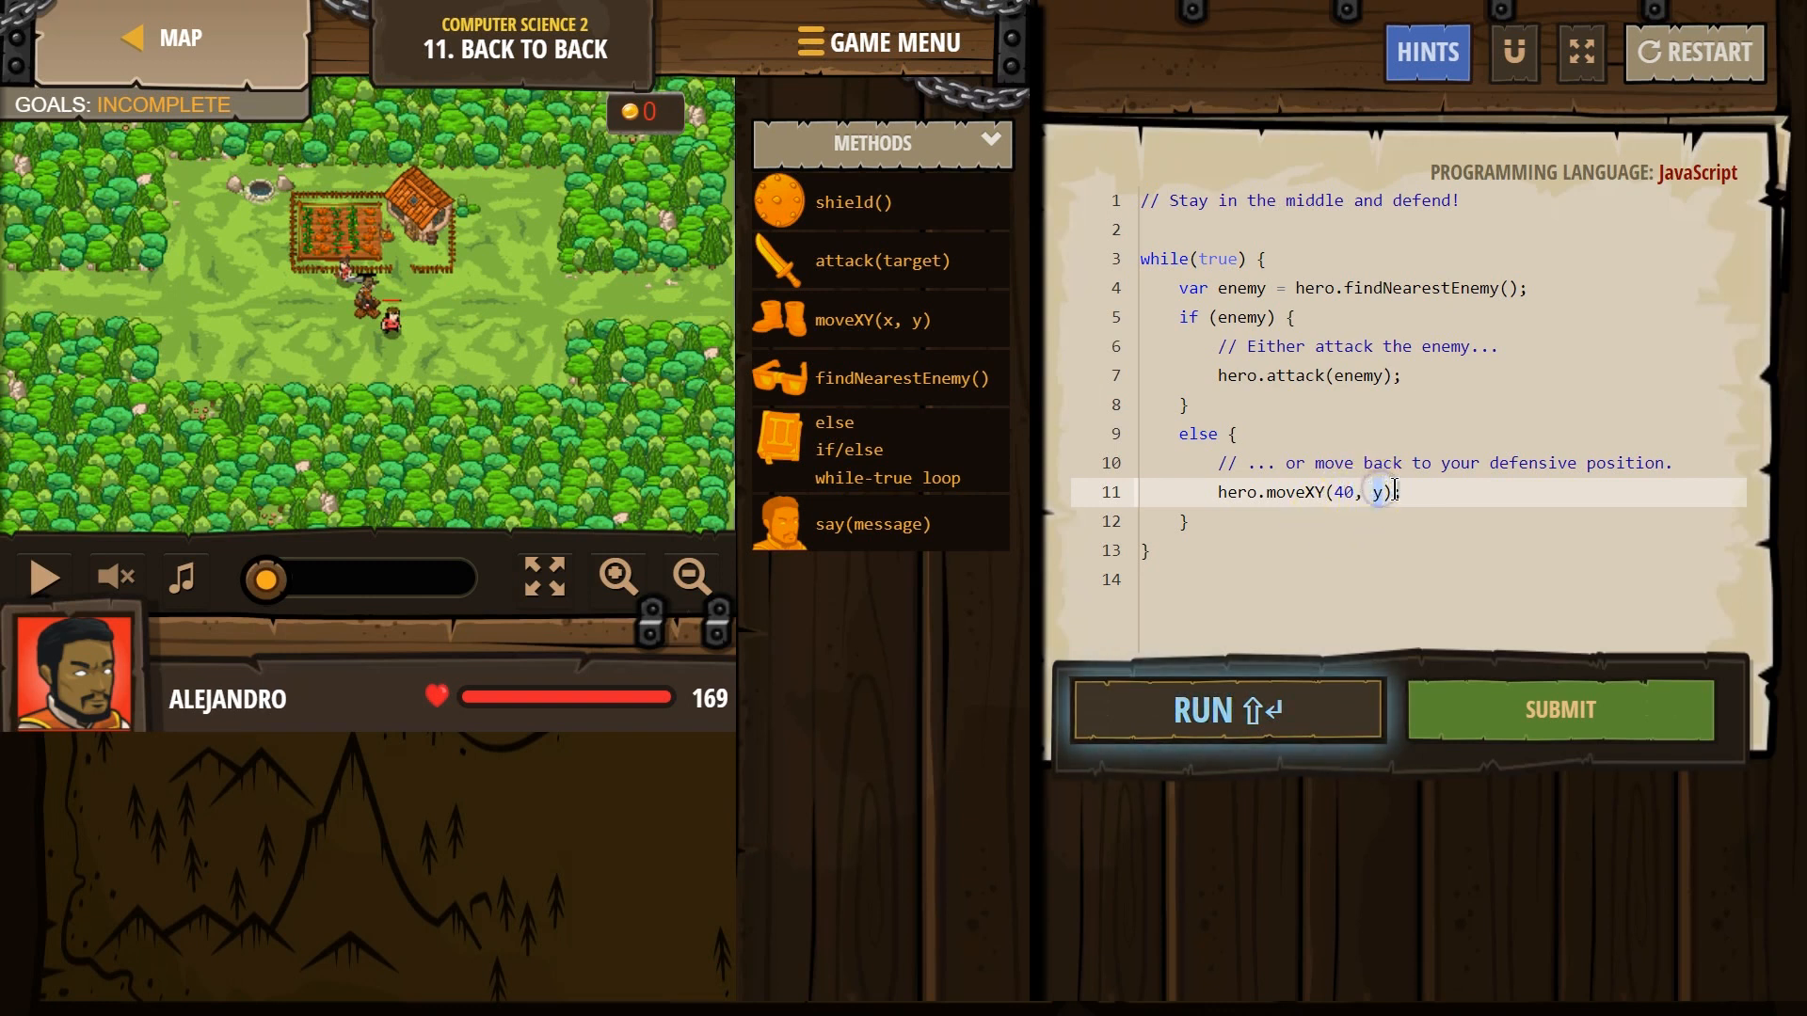
text(3)
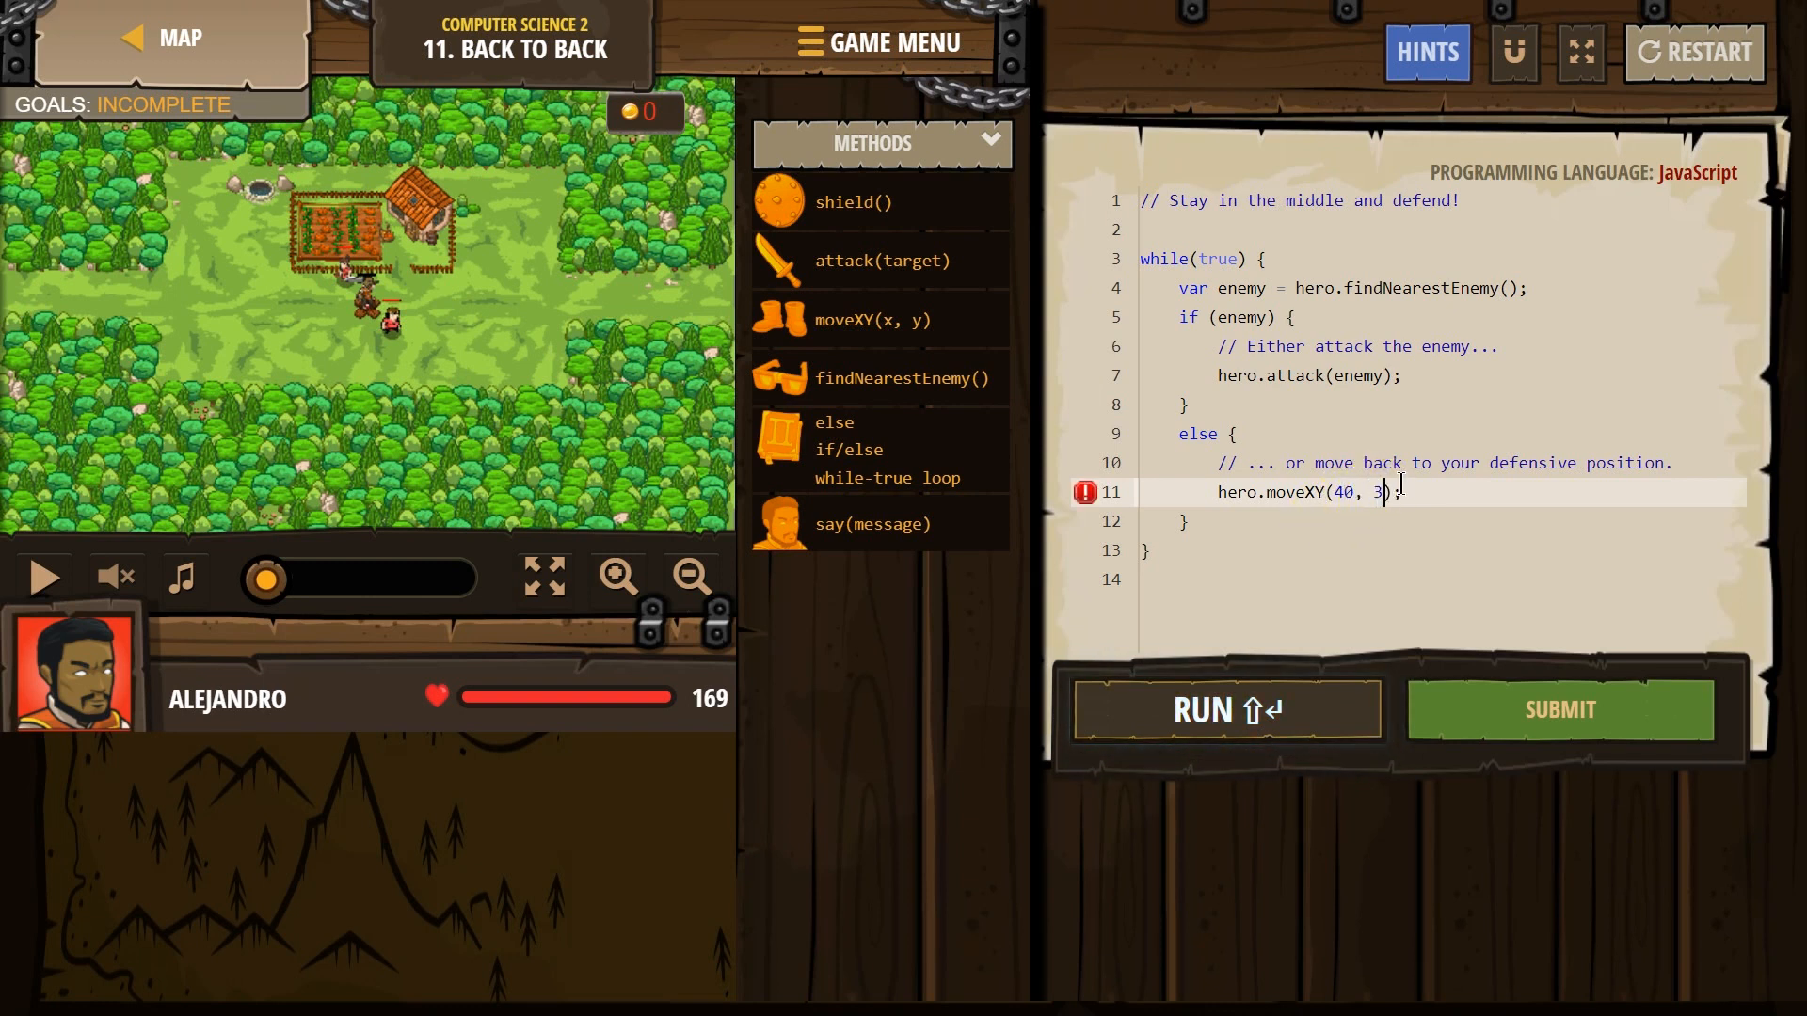
click(1225, 709)
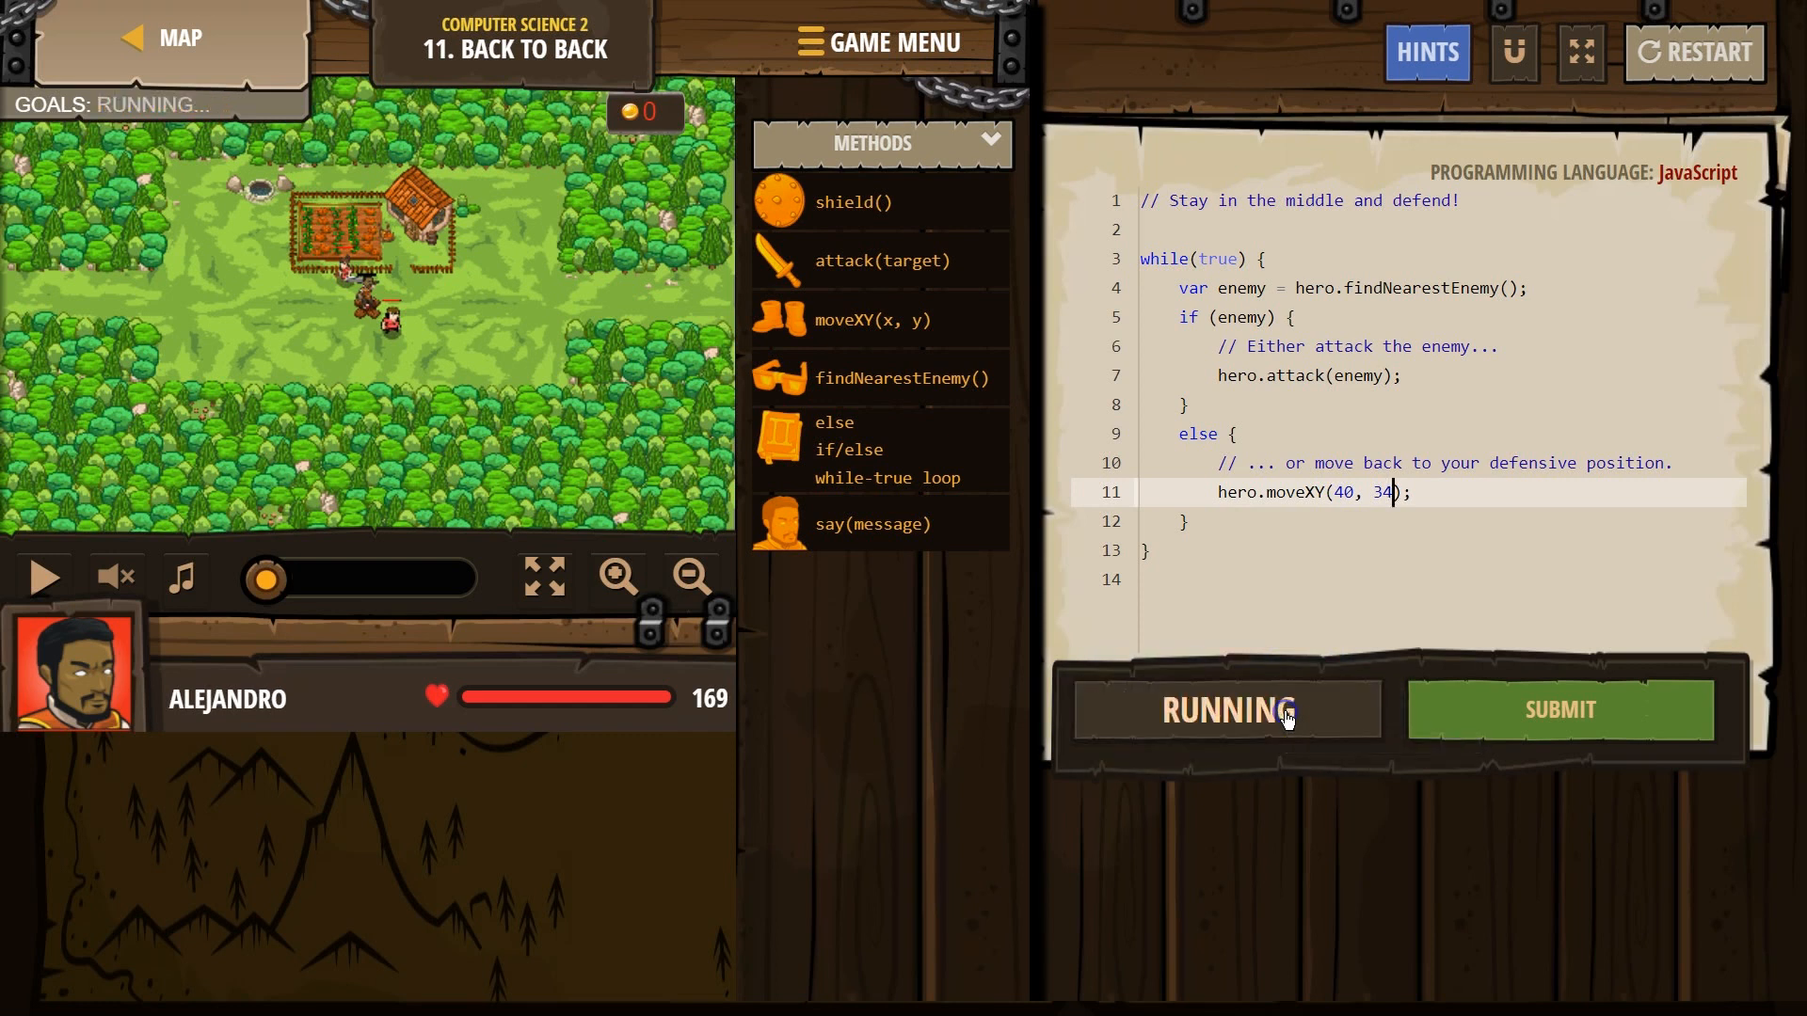
Step: Run the defend loop until the Goals panel reports Success
click(1225, 709)
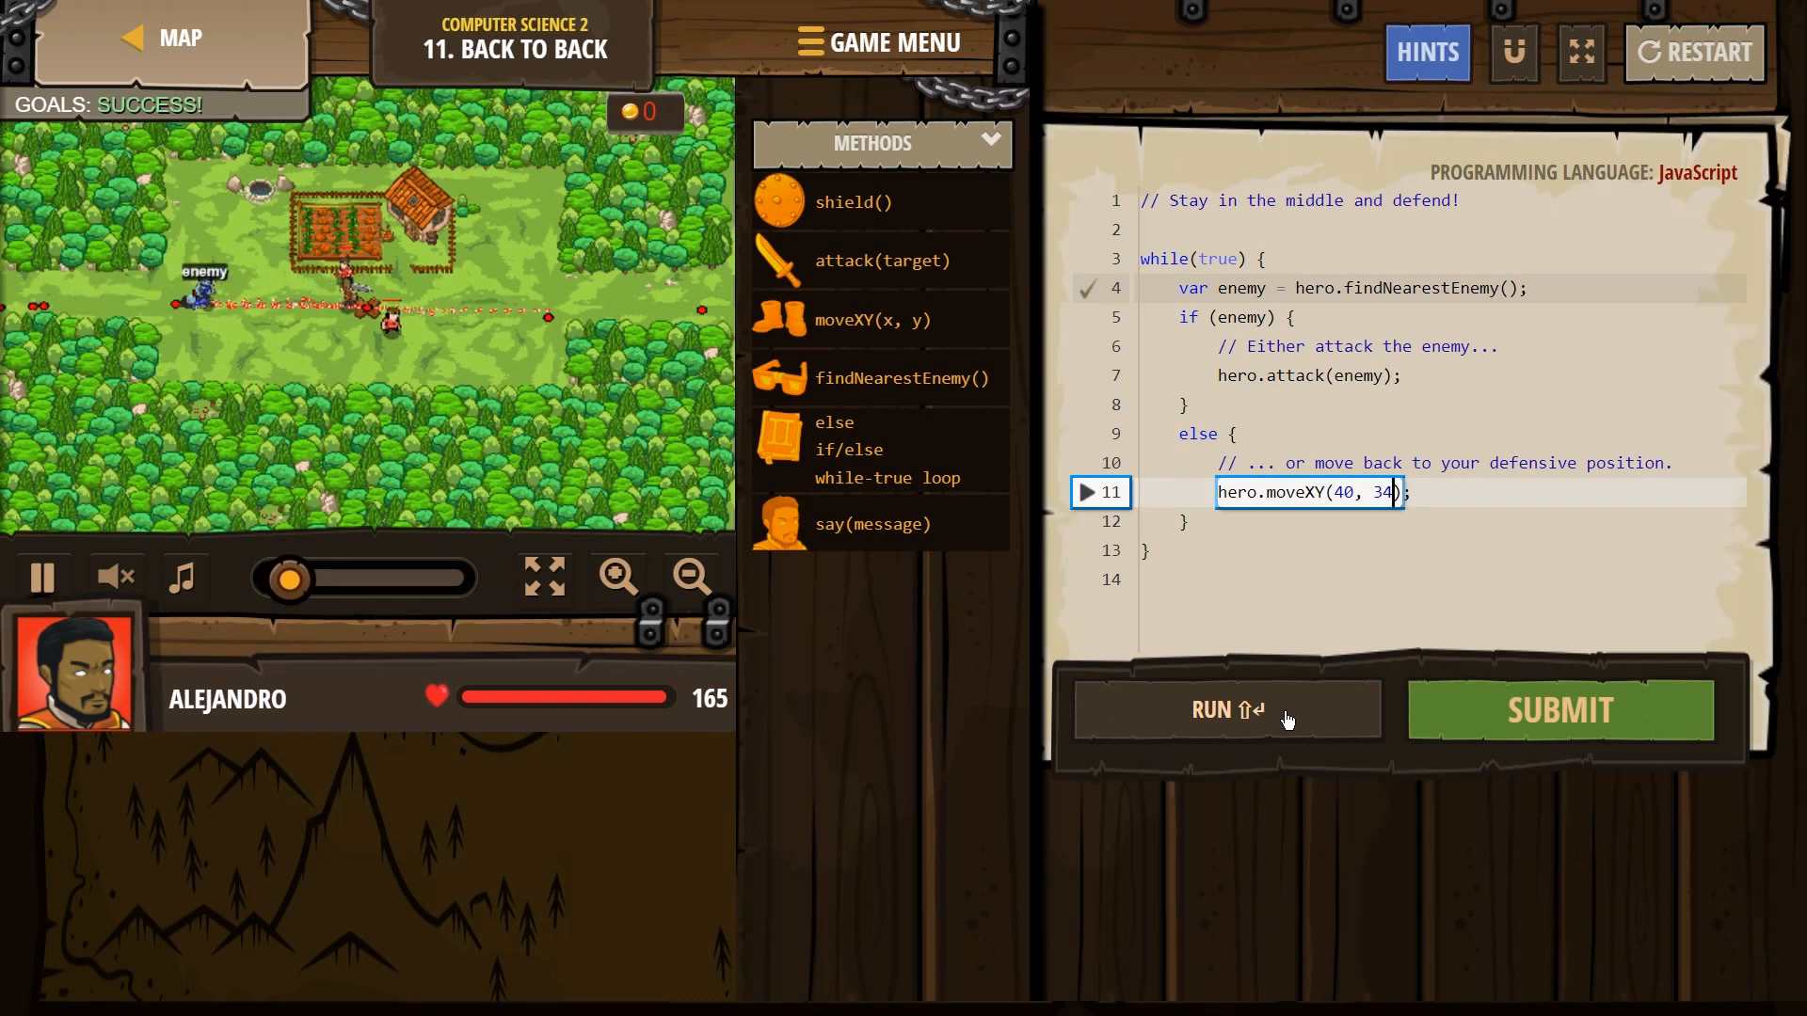
click(1225, 710)
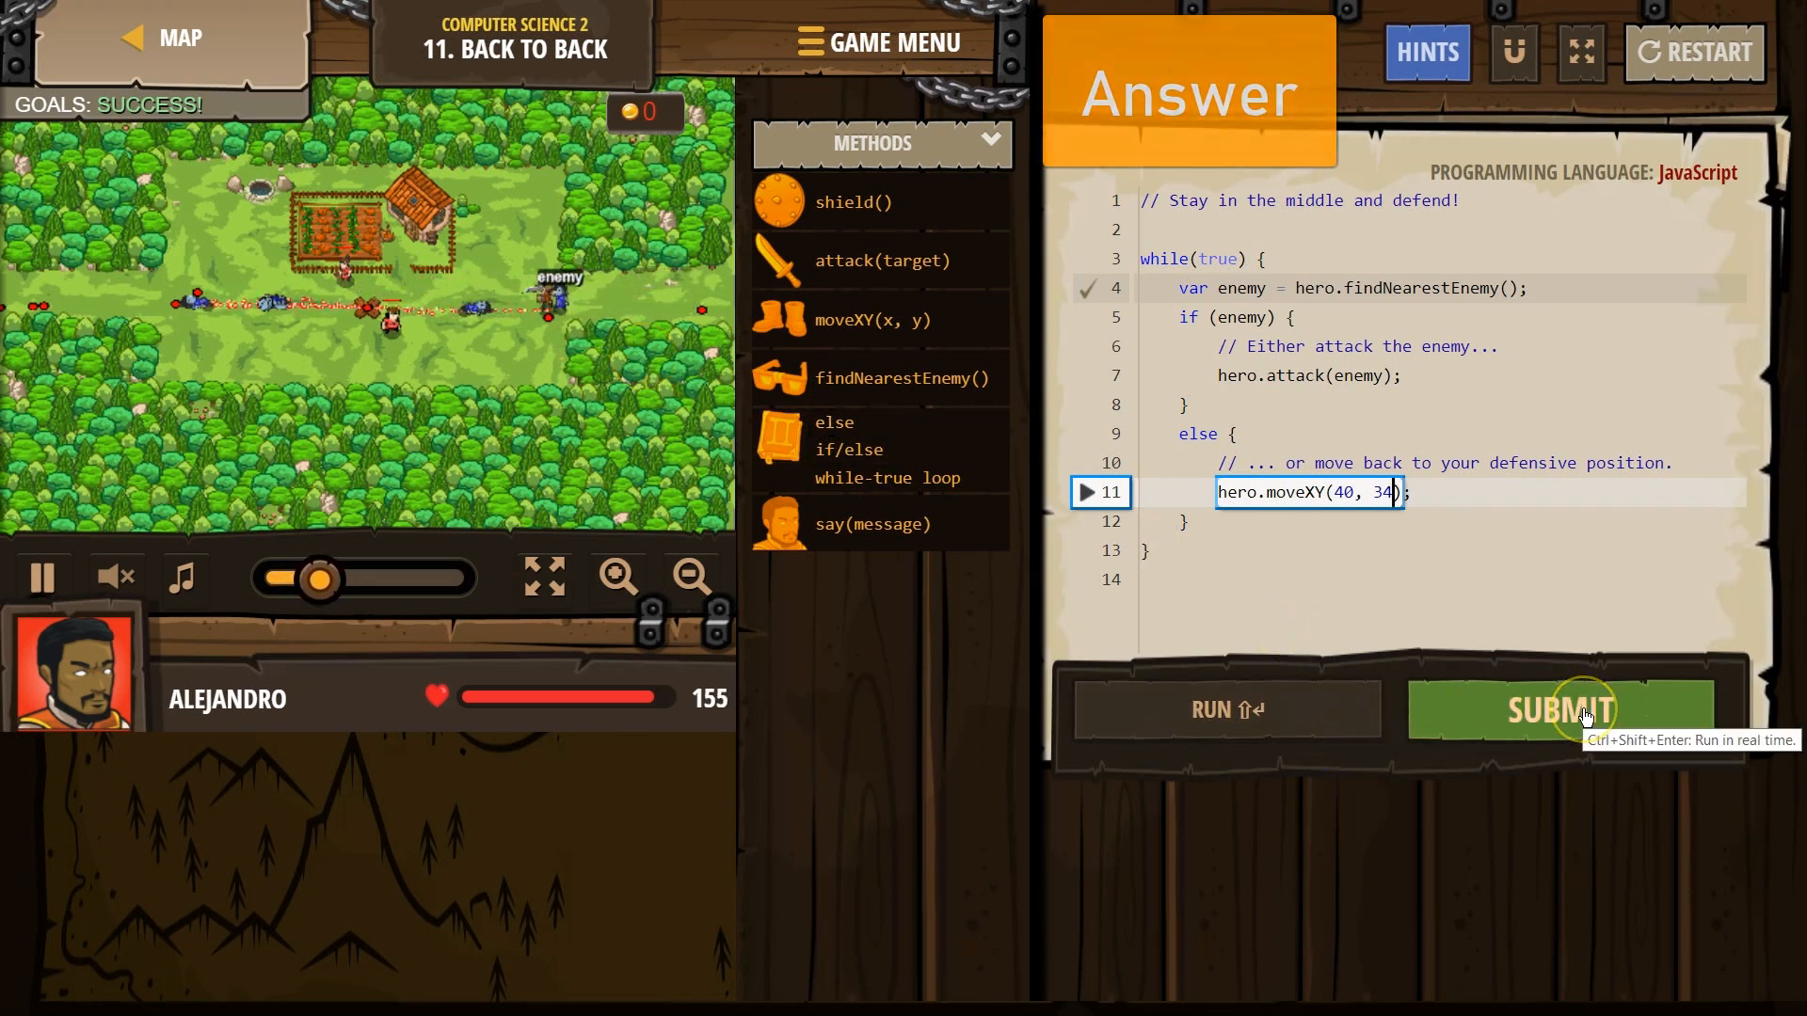
Step: Submit the solution and reach the Back to Back level-complete dialog
click(1561, 710)
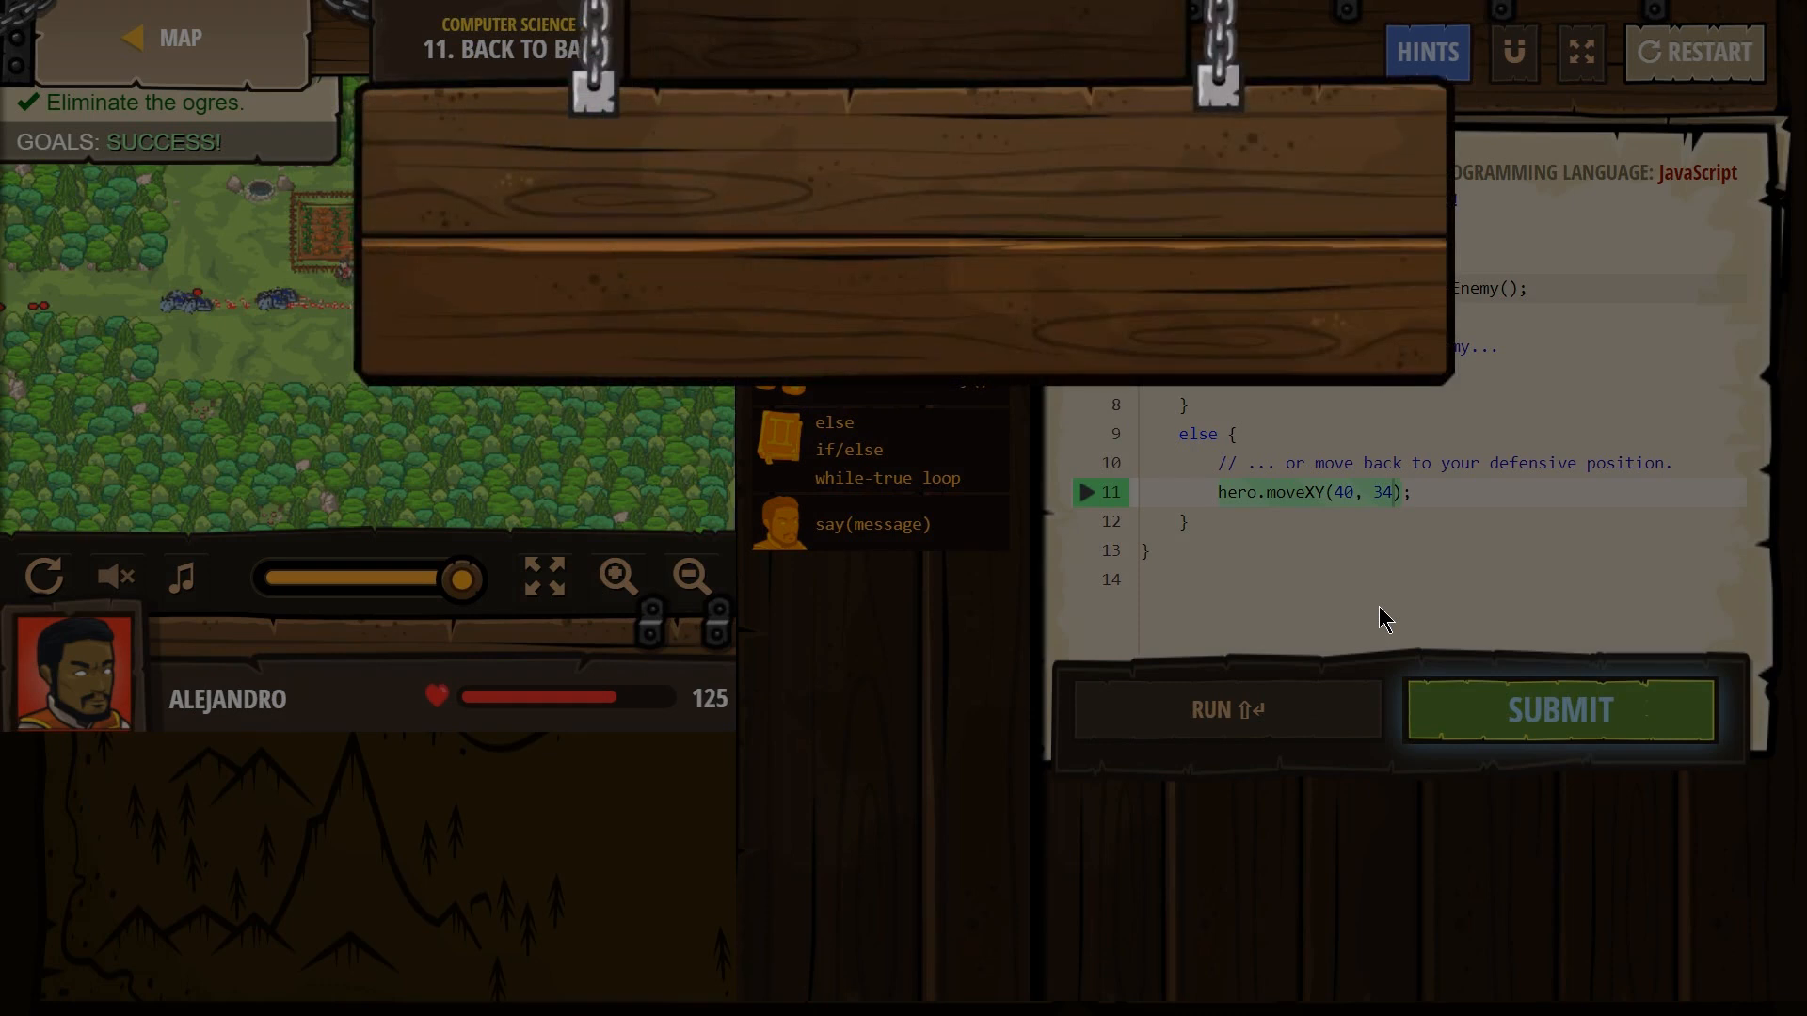
click(1558, 710)
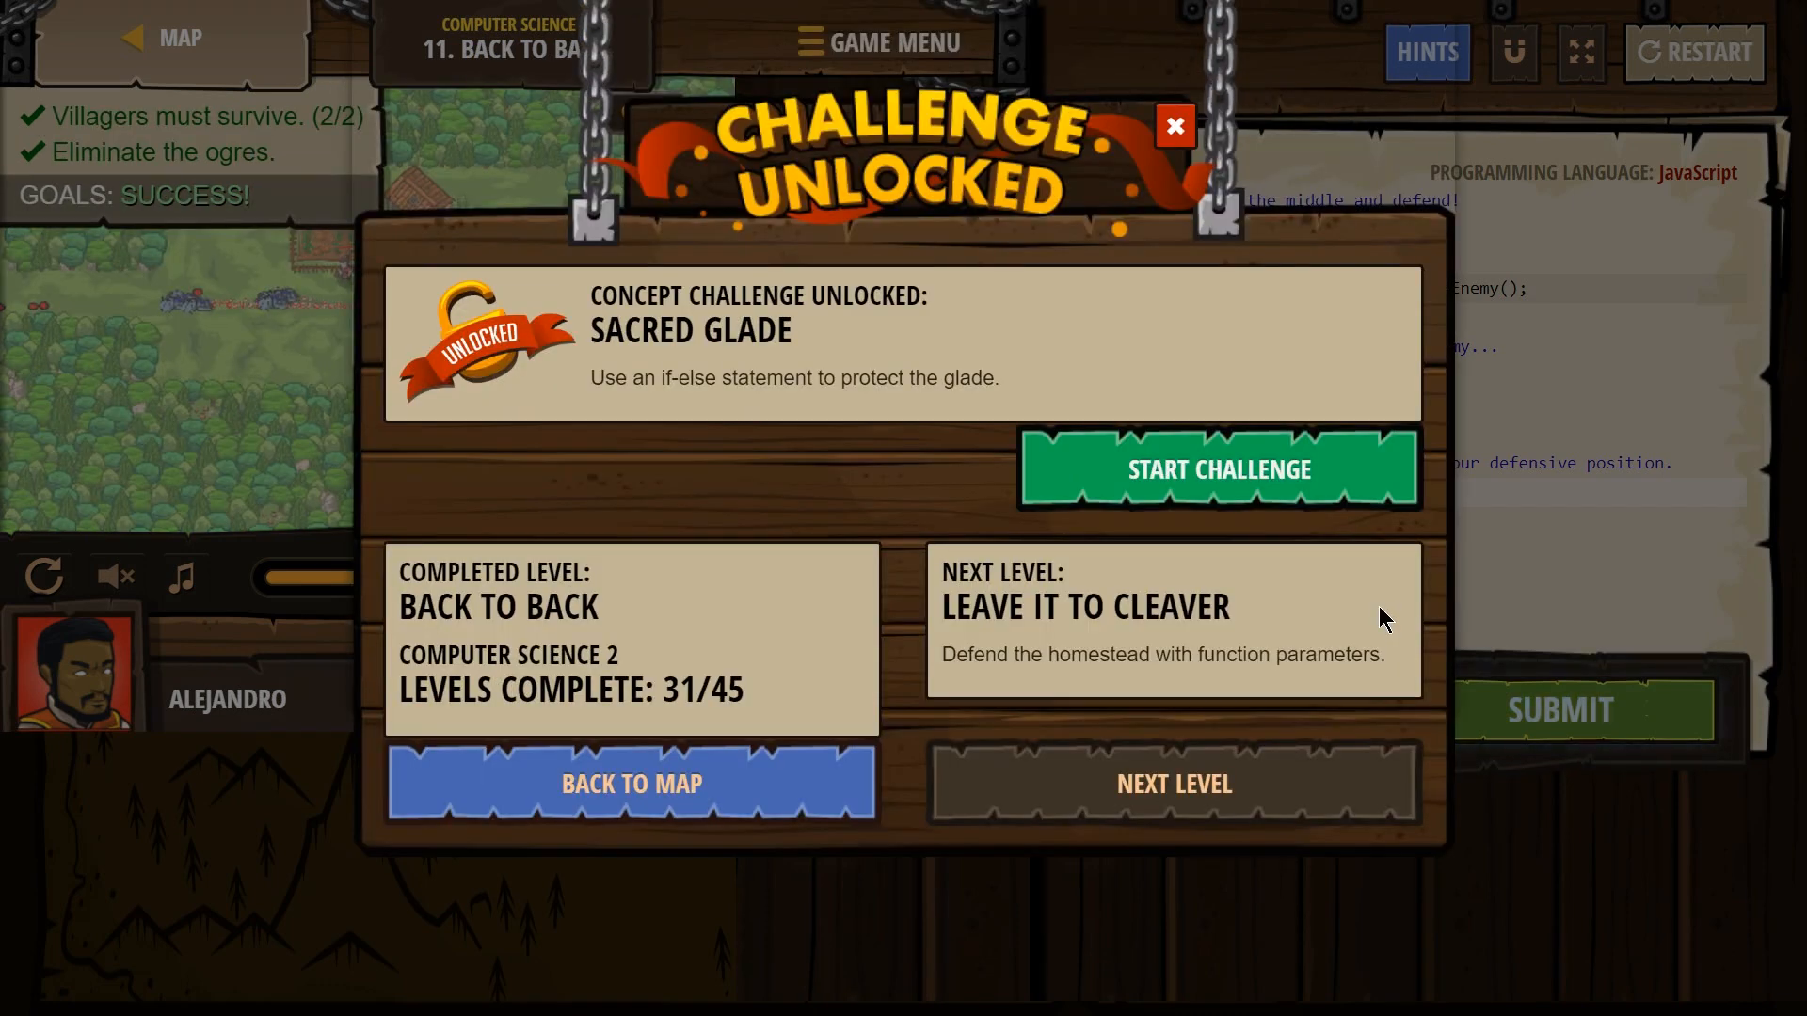